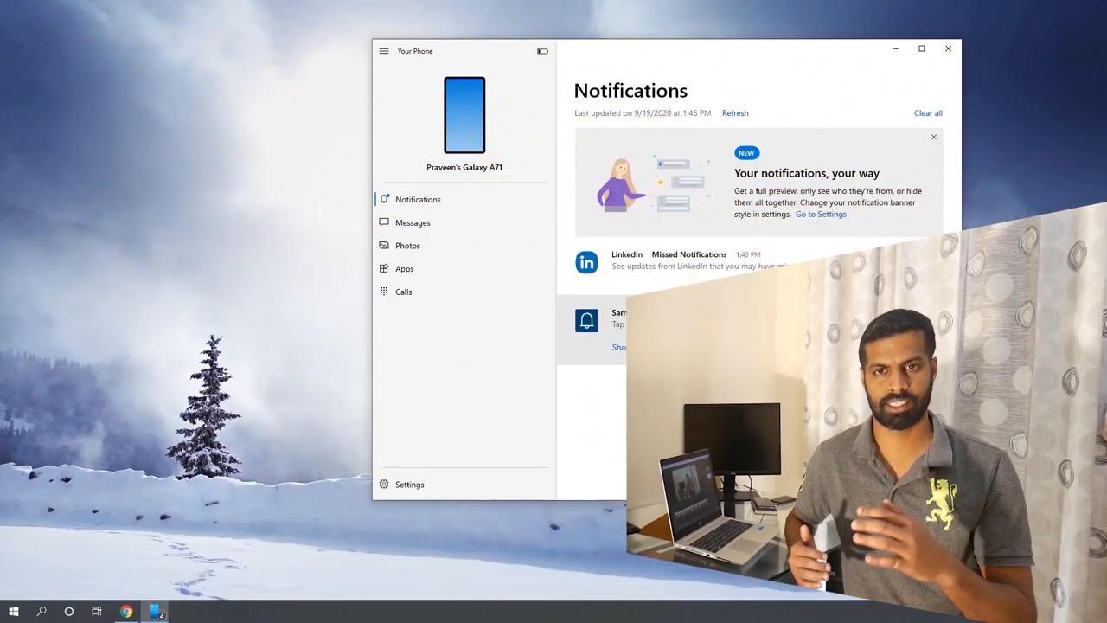
Browse the linked phone's text messages and scroll through its installed apps list.
{"action": "left_click", "coordinate": [411, 221]}
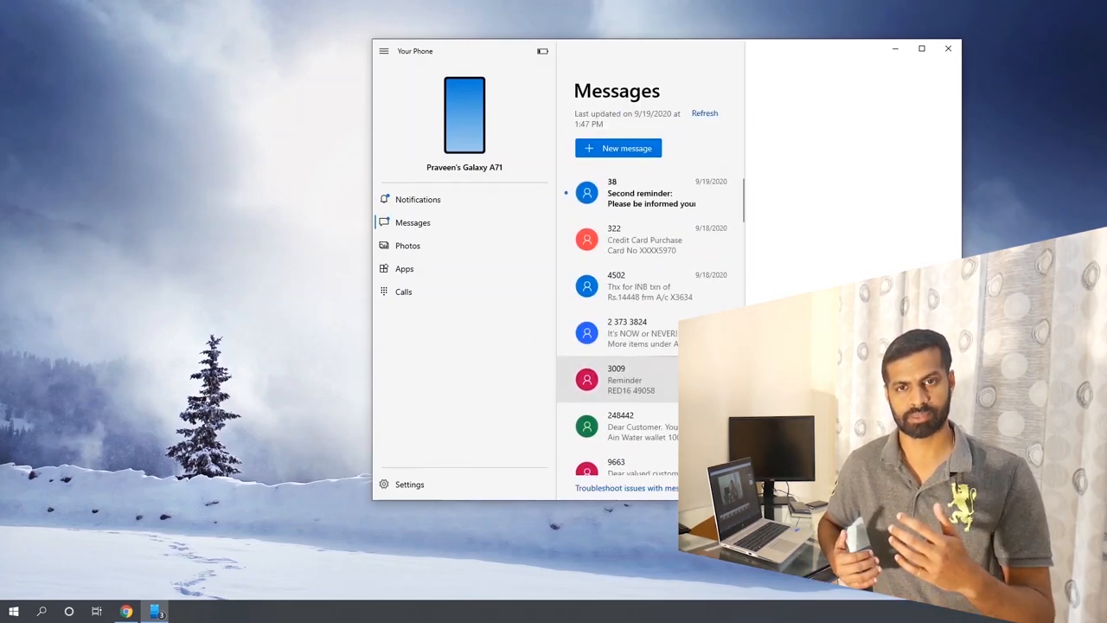
{"action": "left_click", "coordinate": [402, 268]}
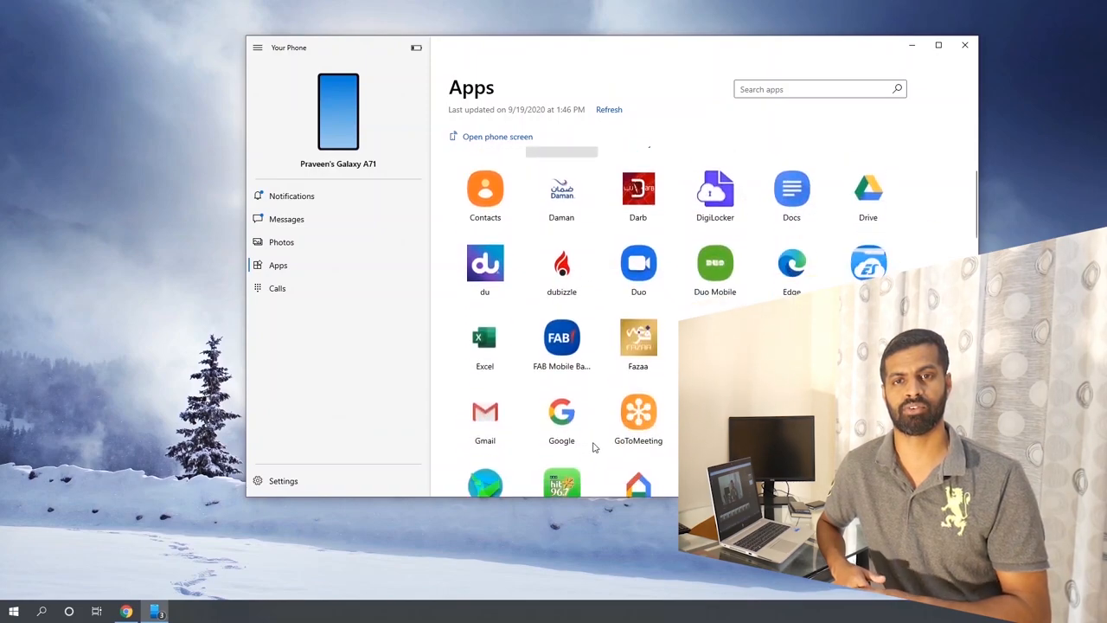
{"action": "scroll", "scroll_direction": "down", "scroll_amount": 3}
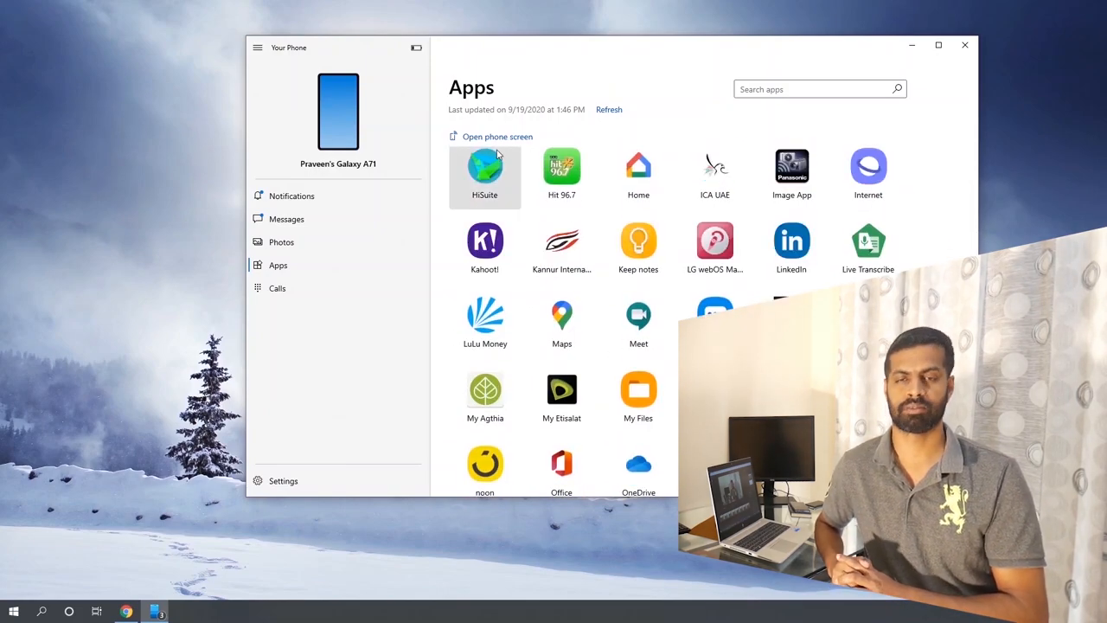
Mirror the phone's screen on the PC, accepting the Bluetooth pairing request on the phone.
{"action": "left_click", "coordinate": [484, 169]}
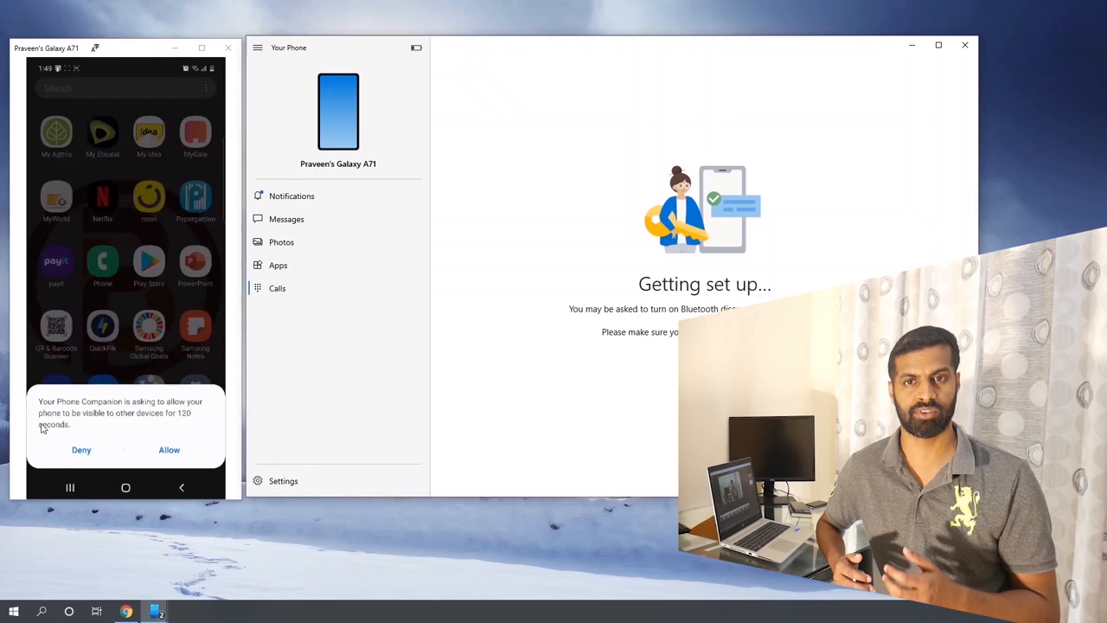
{"action": "mouse_move", "coordinate": [86, 450]}
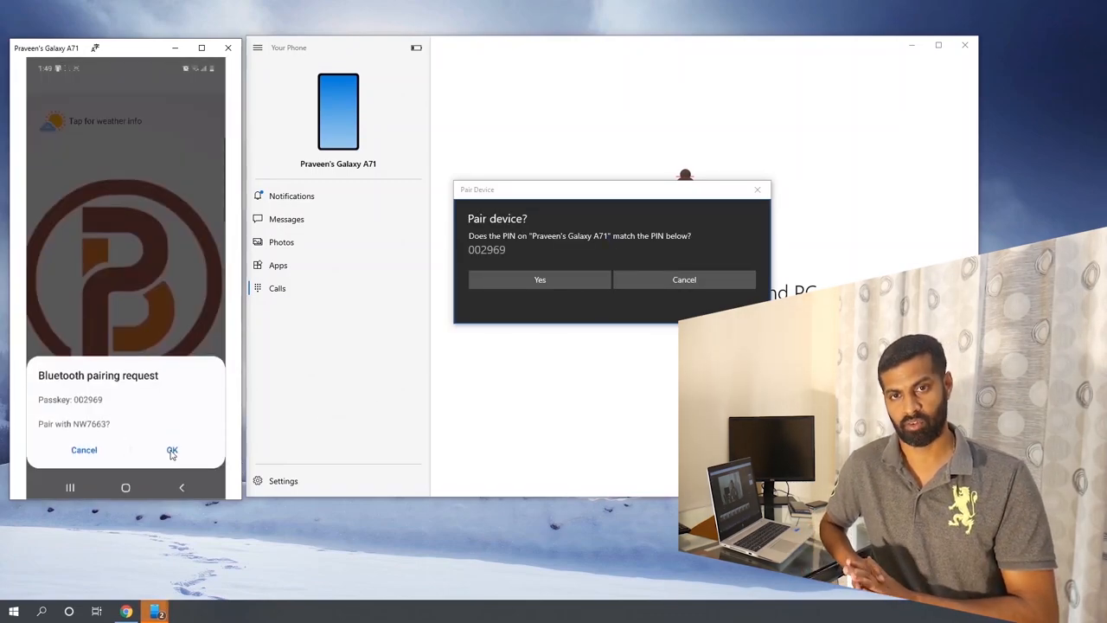
{"action": "left_click", "coordinate": [172, 450]}
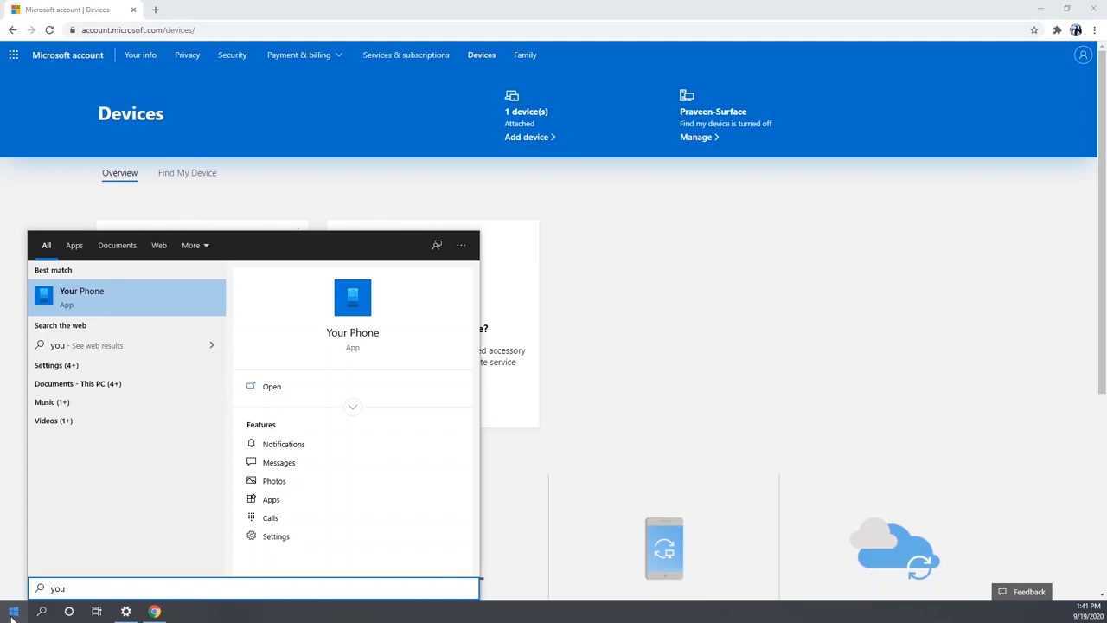
Restart Your Phone setup, adding a new phone with Android chosen as the phone type.
{"action": "left_click", "coordinate": [270, 385]}
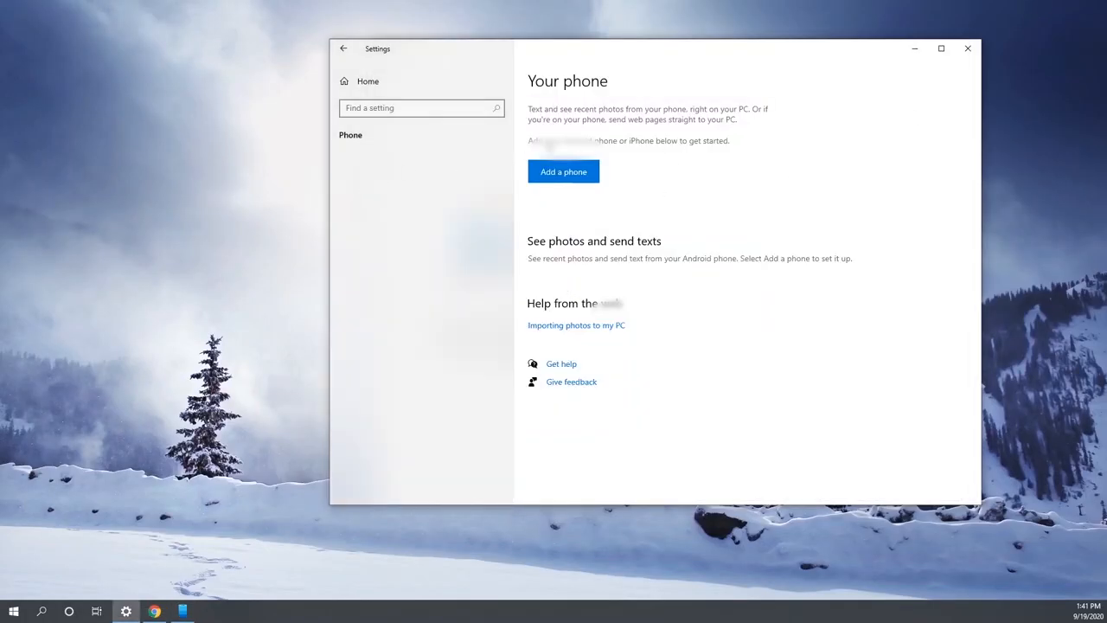
{"action": "left_click", "coordinate": [564, 171]}
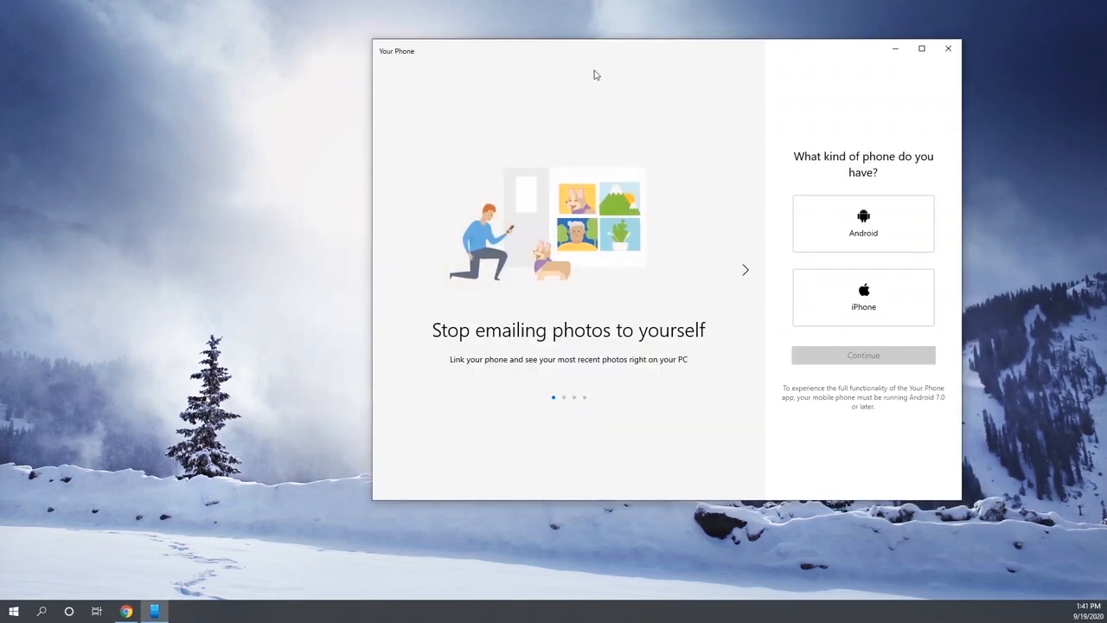
{"action": "left_click", "coordinate": [864, 224]}
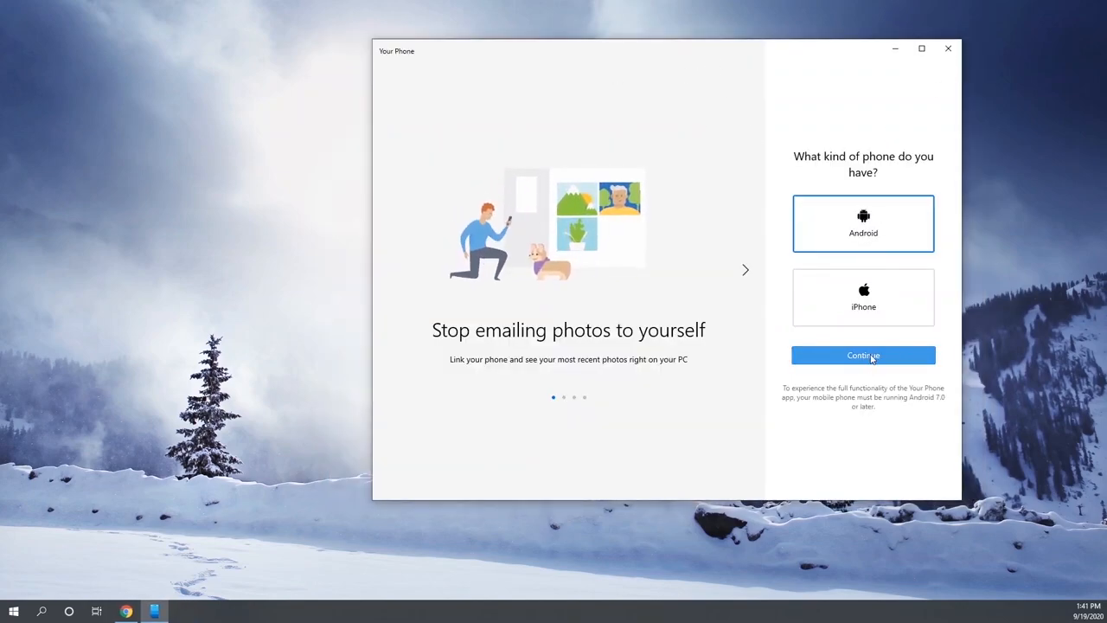
{"action": "left_click", "coordinate": [863, 354]}
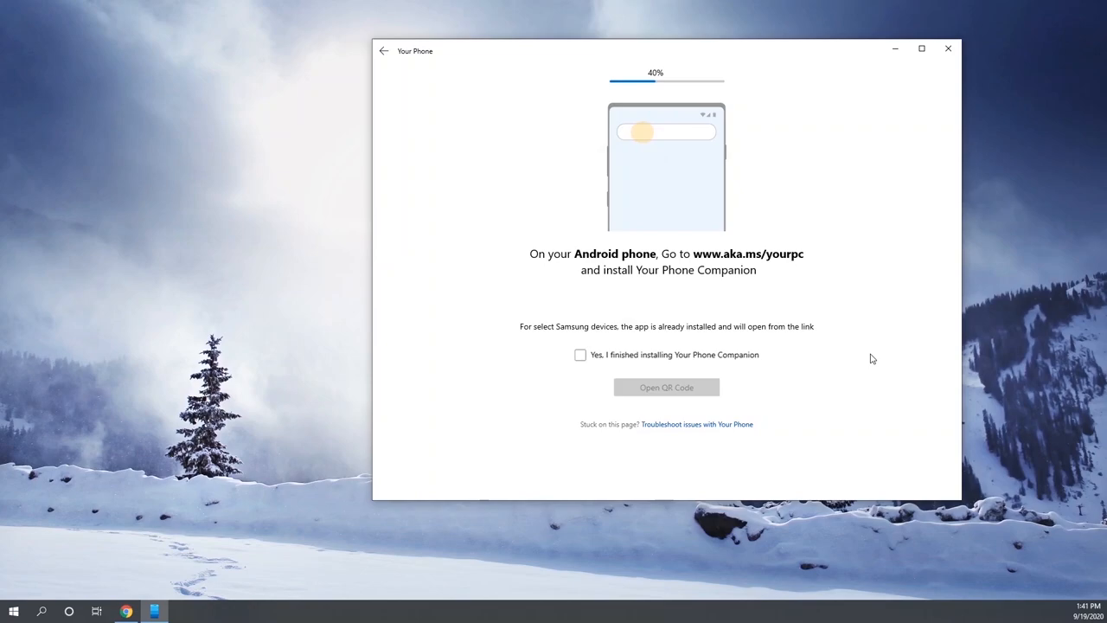
{"action": "type", "text": "www.aka.ms/y"}
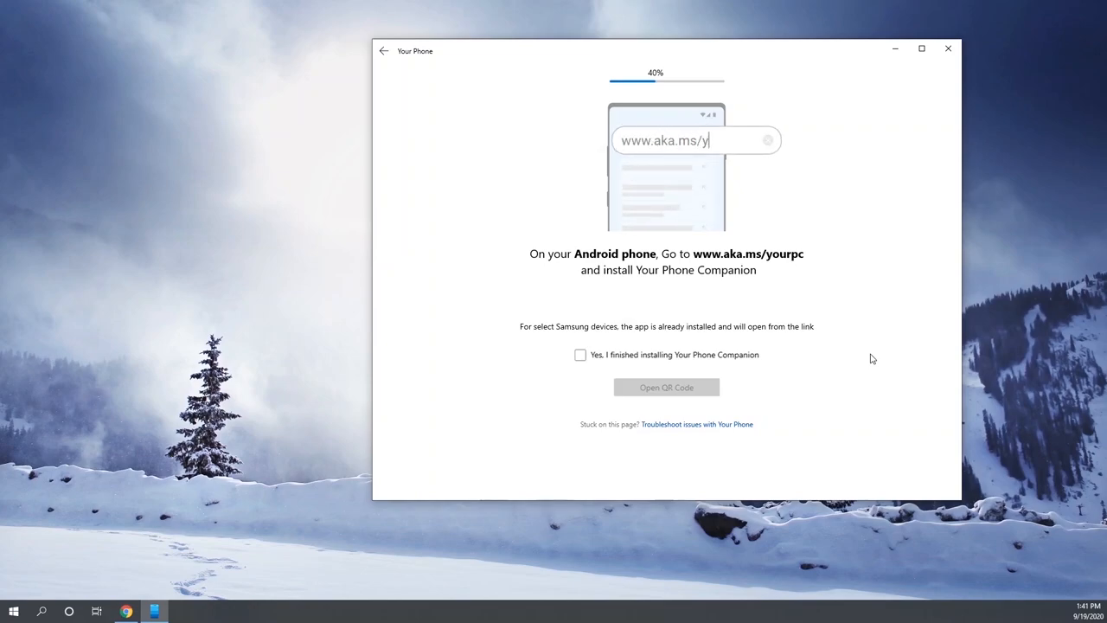
{"action": "type", "text": "ourpc"}
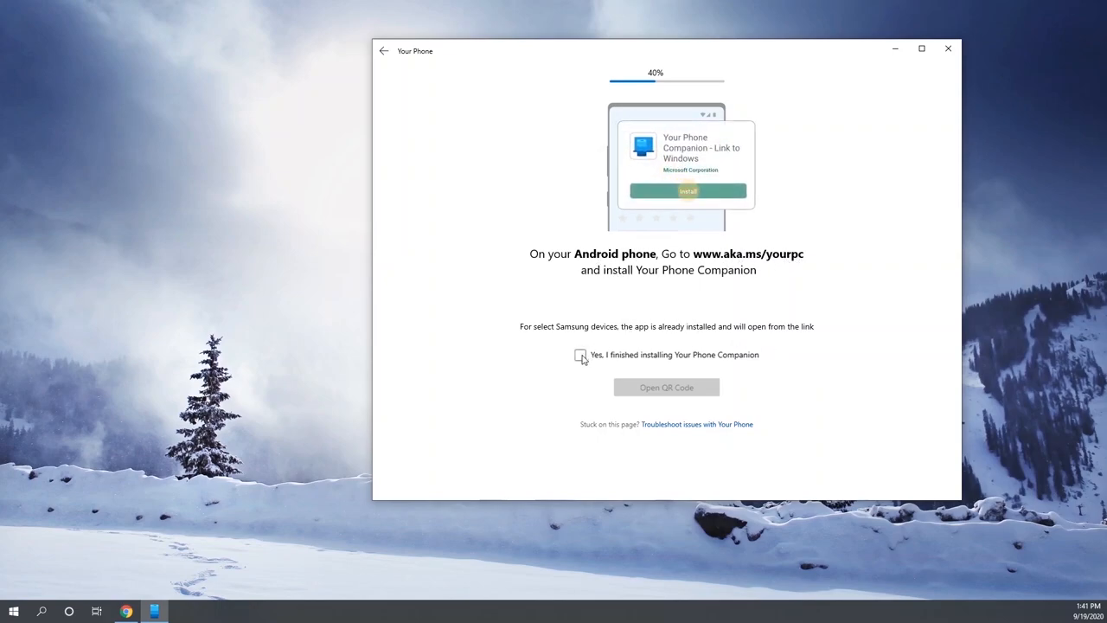
{"action": "left_click", "coordinate": [579, 354]}
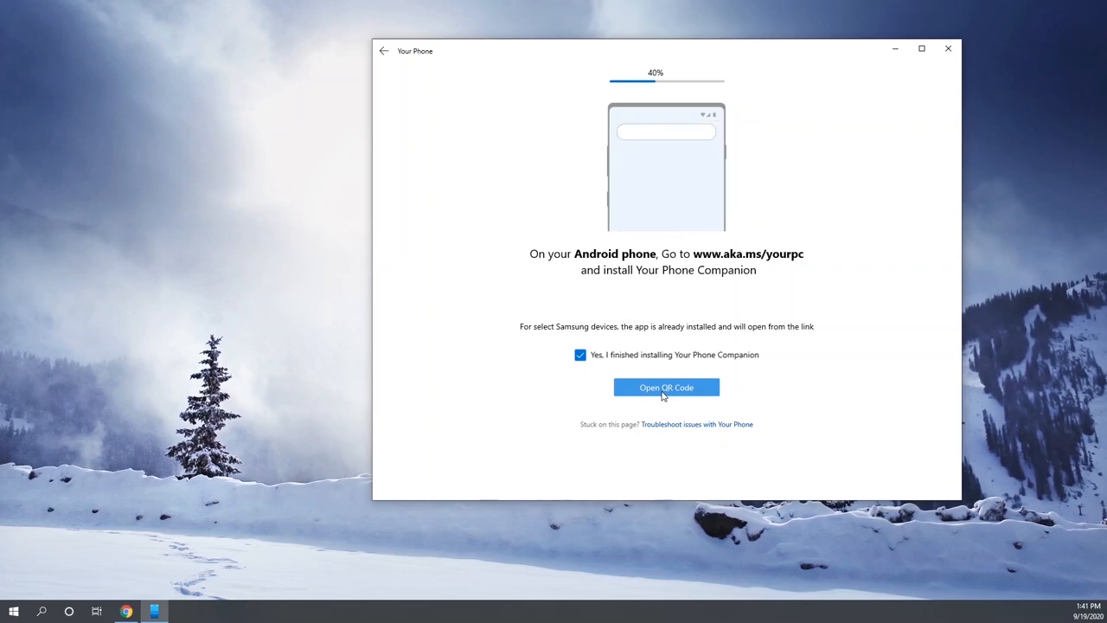
{"action": "left_click", "coordinate": [666, 388]}
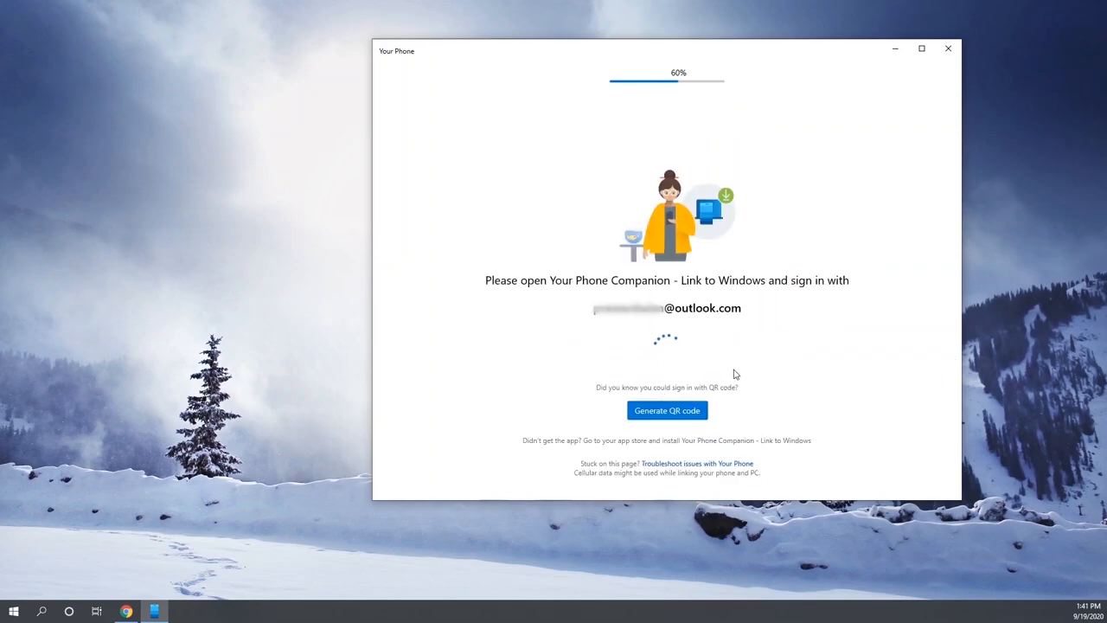
Generate the sign-in QR code, scan it from Link to Windows on the phone, and finish the QR step.
{"action": "left_click", "coordinate": [666, 410]}
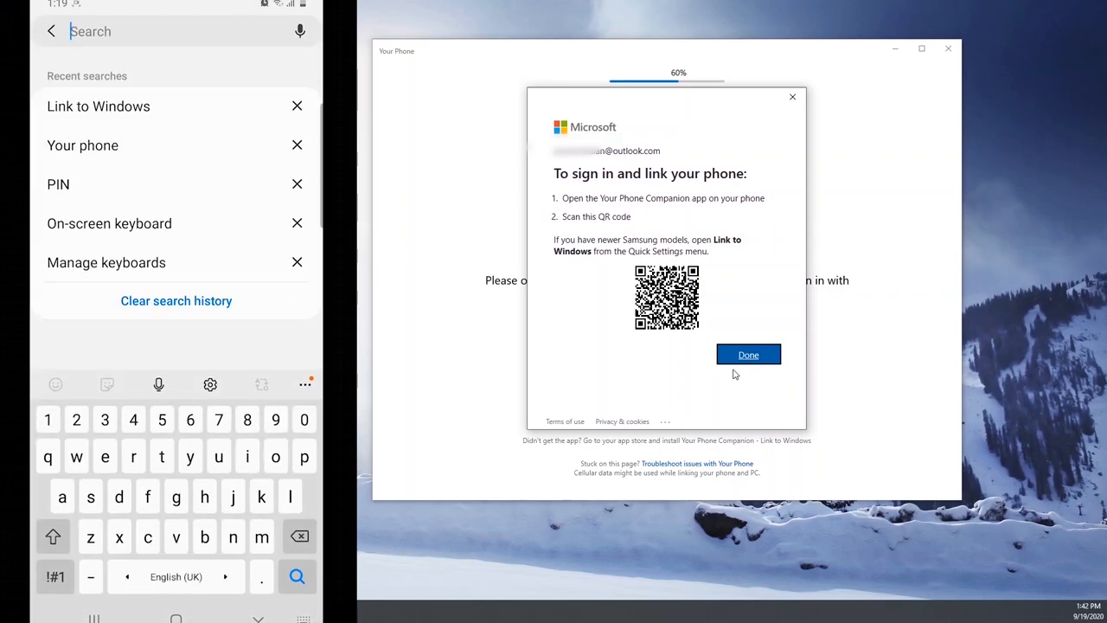
{"action": "type", "text": "lin"}
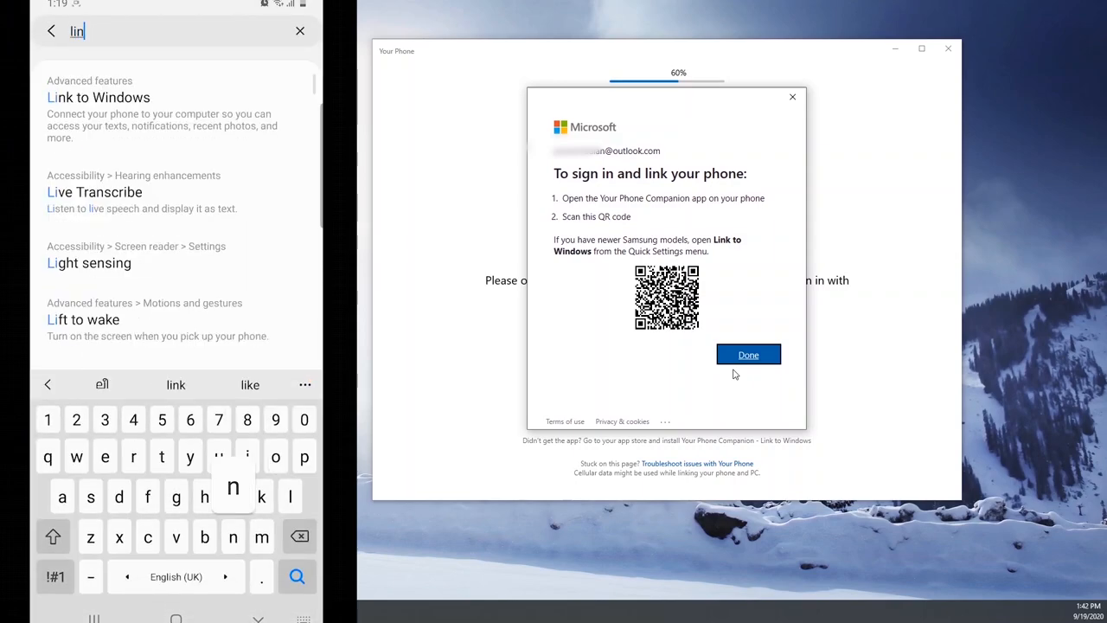
{"action": "type", "text": "k"}
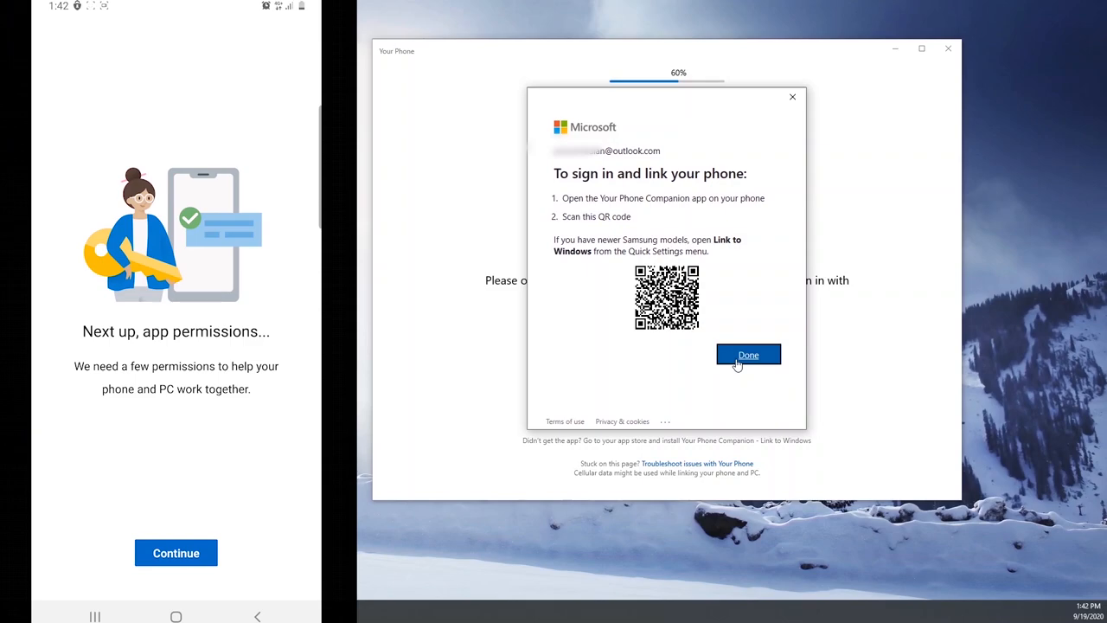
{"action": "mouse_move", "coordinate": [746, 318]}
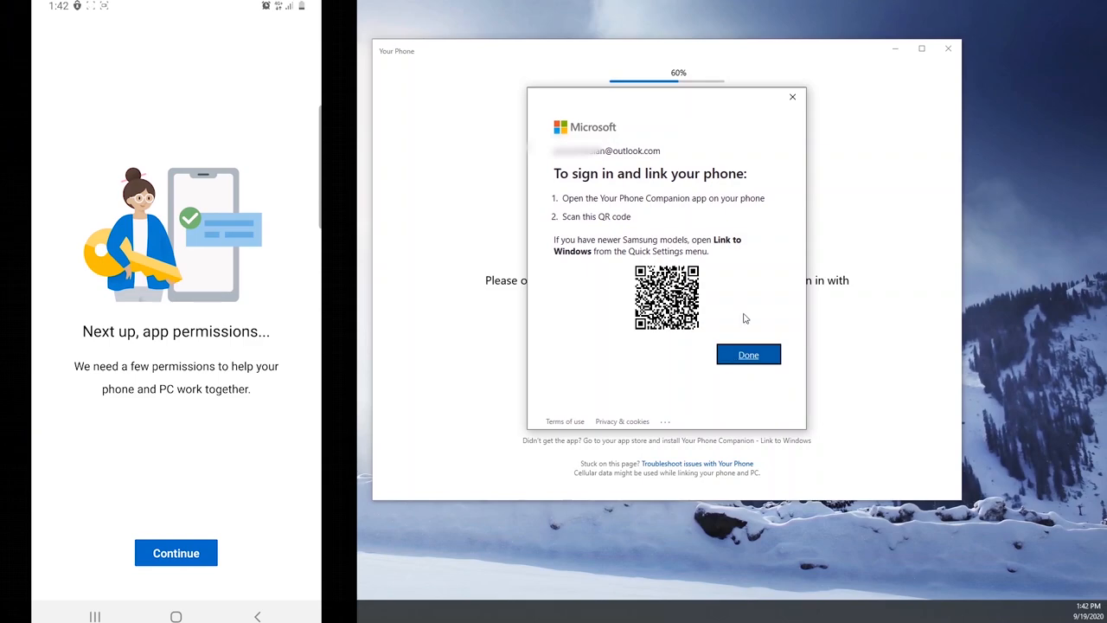
{"action": "left_click", "coordinate": [177, 552]}
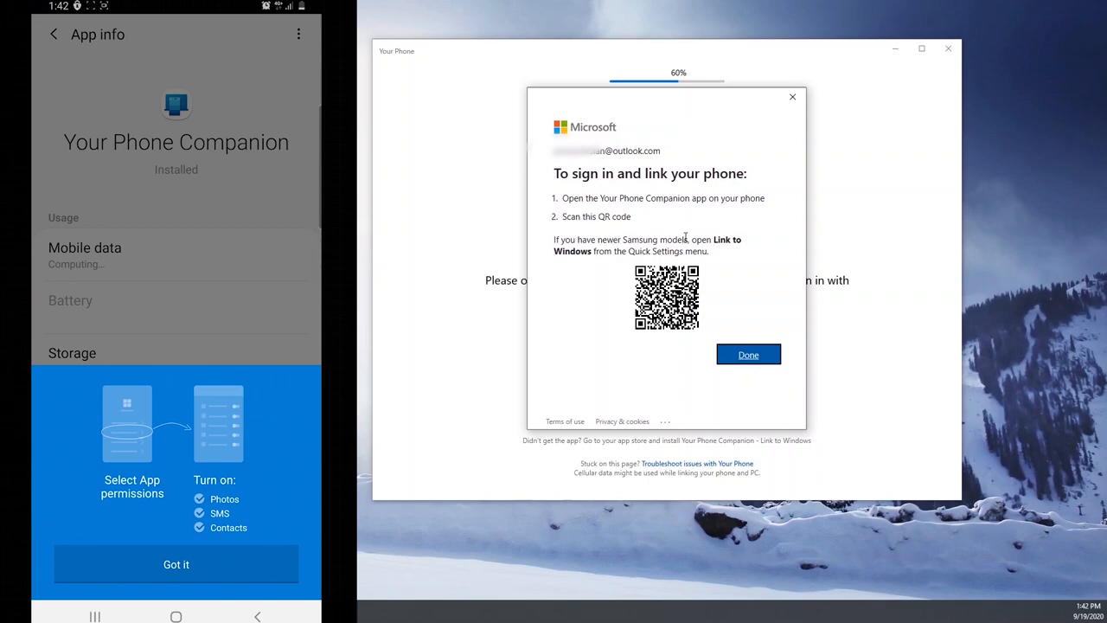
{"action": "mouse_move", "coordinate": [751, 245]}
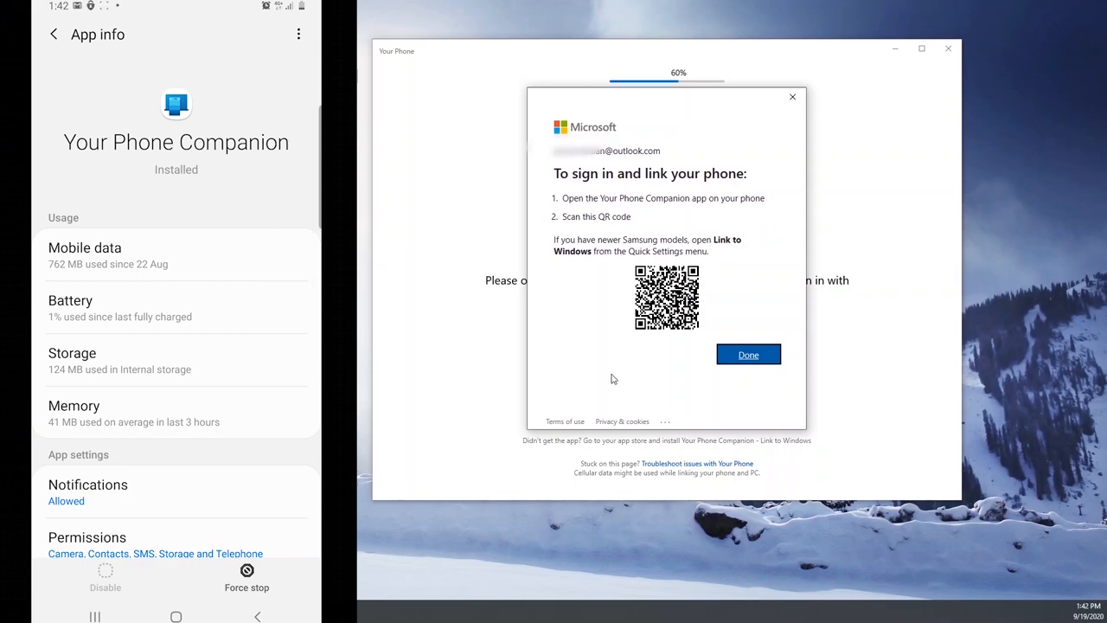
{"action": "left_click", "coordinate": [748, 355]}
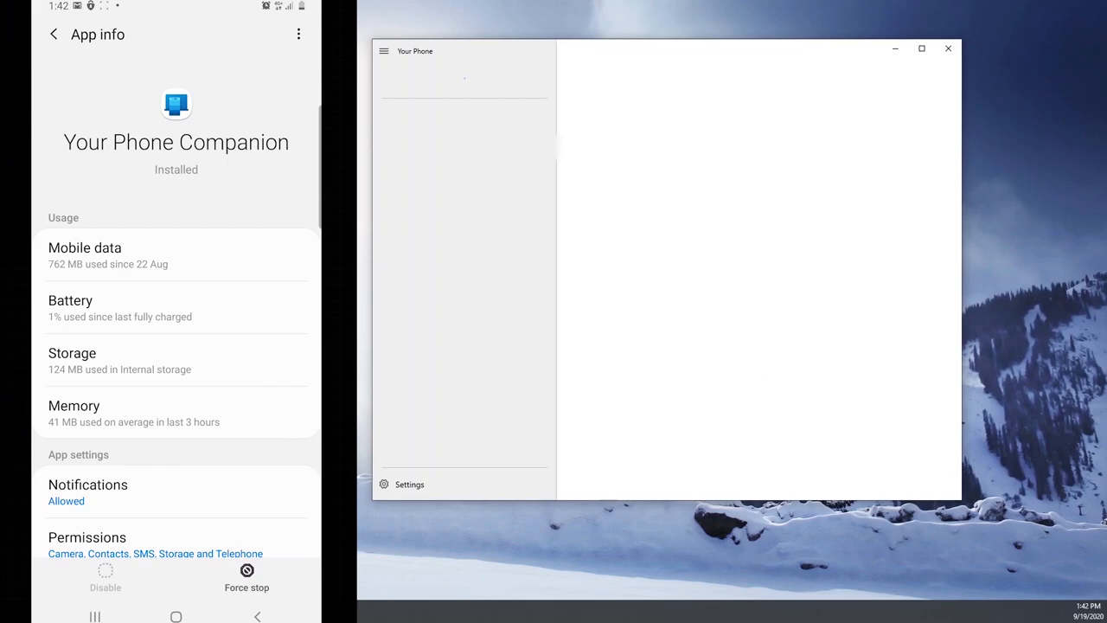
Finish the Your Phone welcome screens with Get started to enter the app.
{"action": "scroll", "scroll_direction": "down", "scroll_amount": 3}
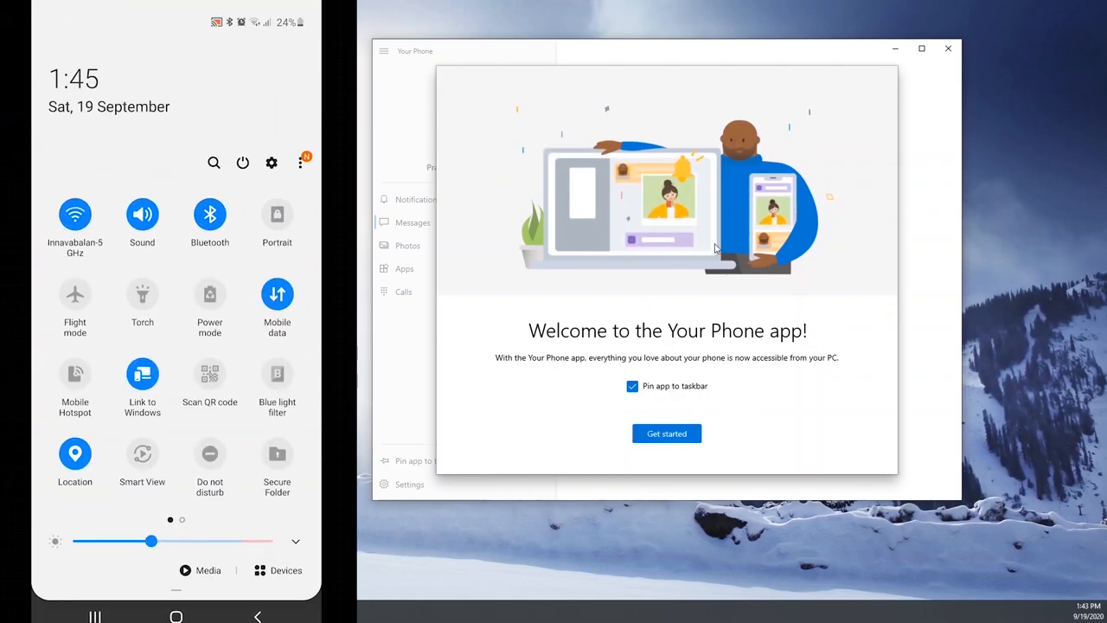
{"action": "left_click", "coordinate": [271, 163]}
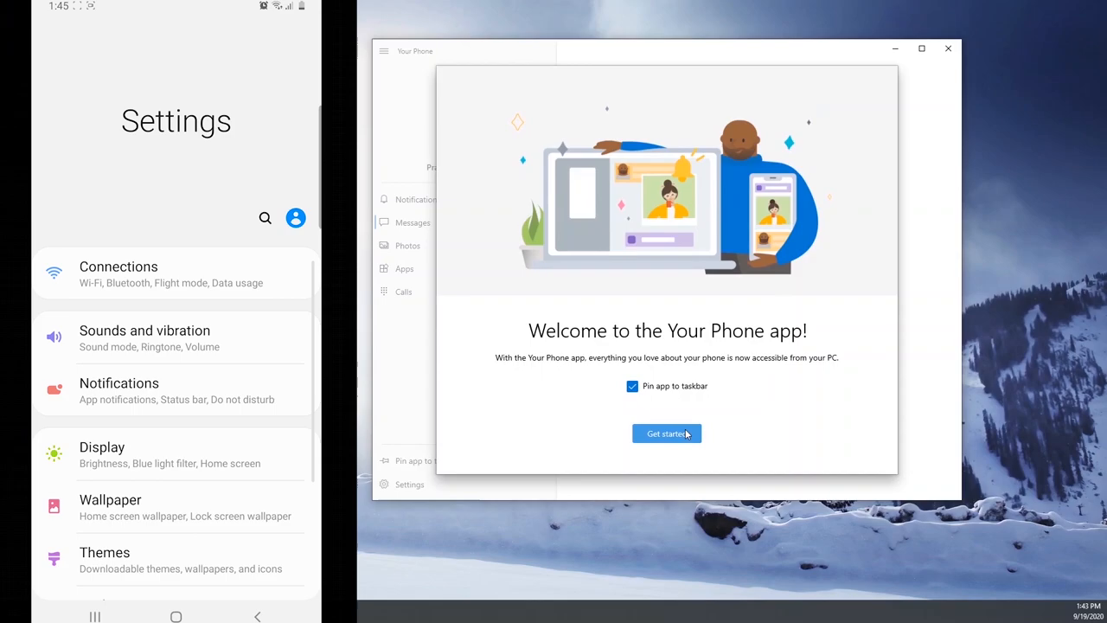
{"action": "left_click", "coordinate": [265, 218]}
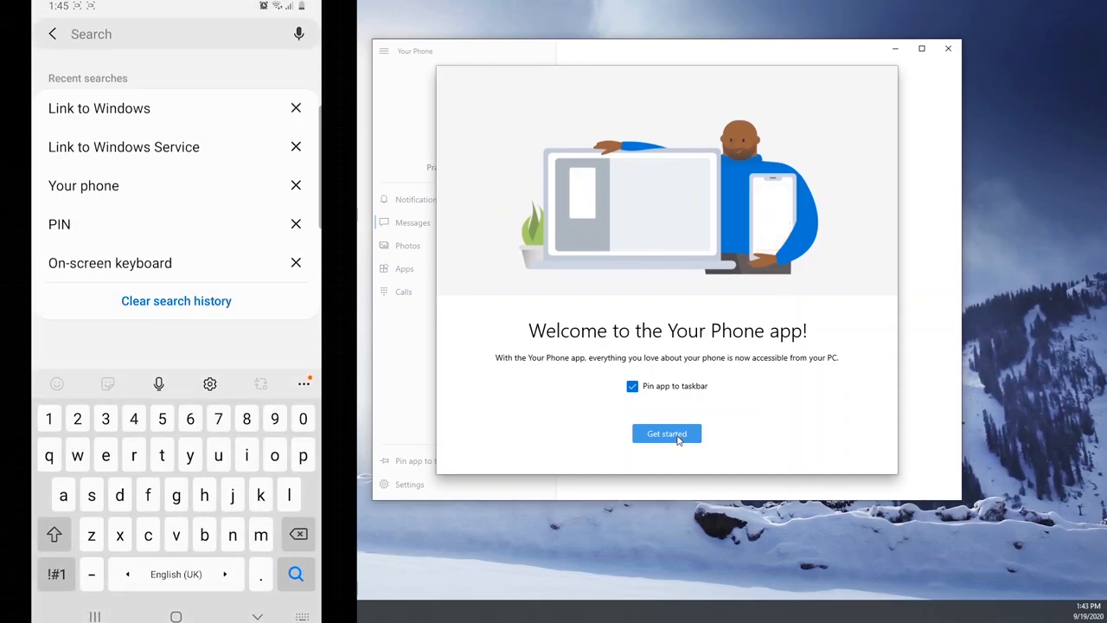
{"action": "left_click", "coordinate": [668, 432]}
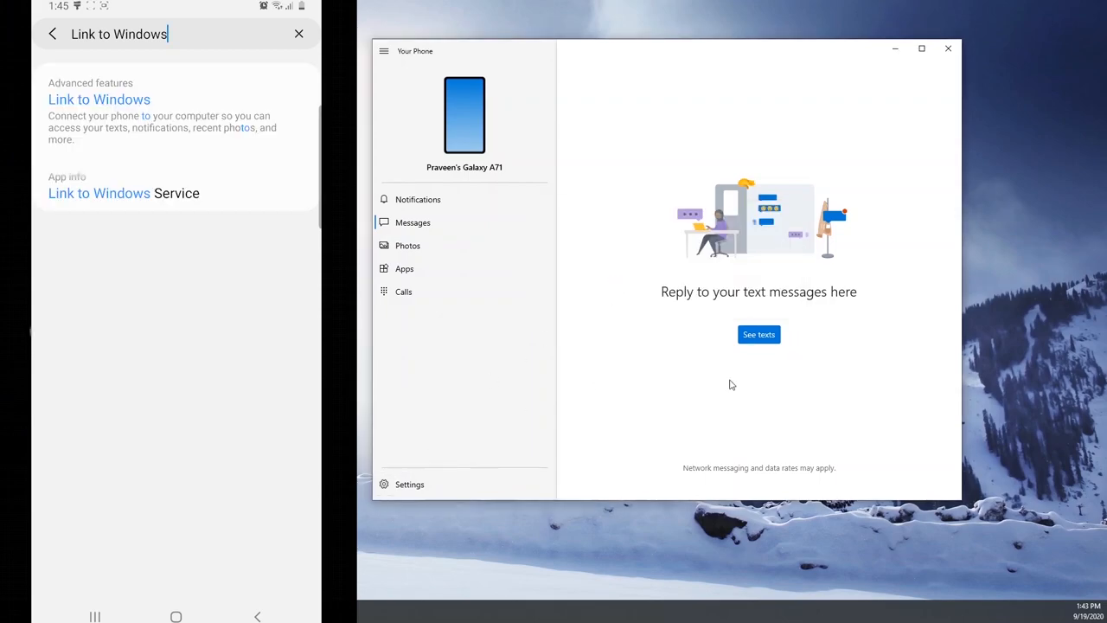
{"action": "mouse_move", "coordinate": [762, 344]}
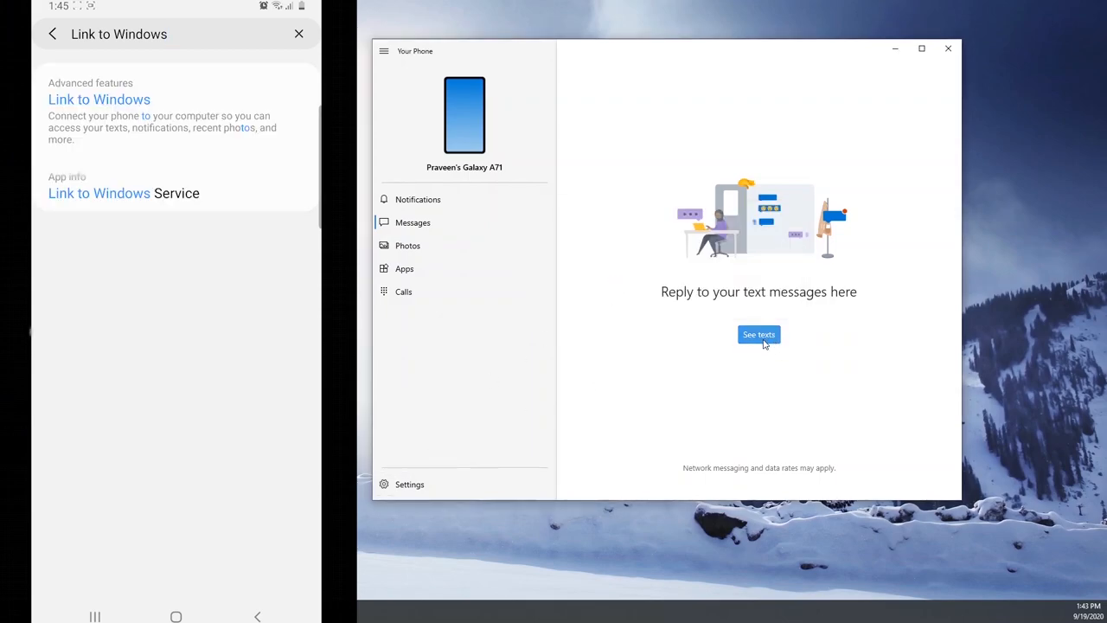
Go to Notifications and start notification sync so the phone is asked for permission.
{"action": "left_click", "coordinate": [404, 268]}
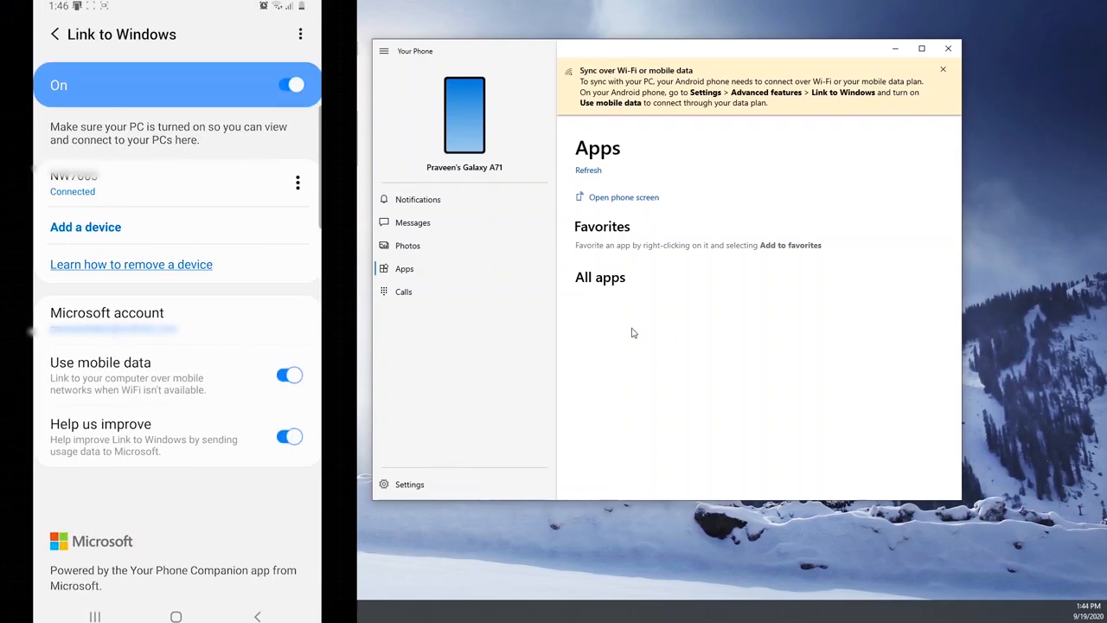
{"action": "left_click", "coordinate": [419, 199]}
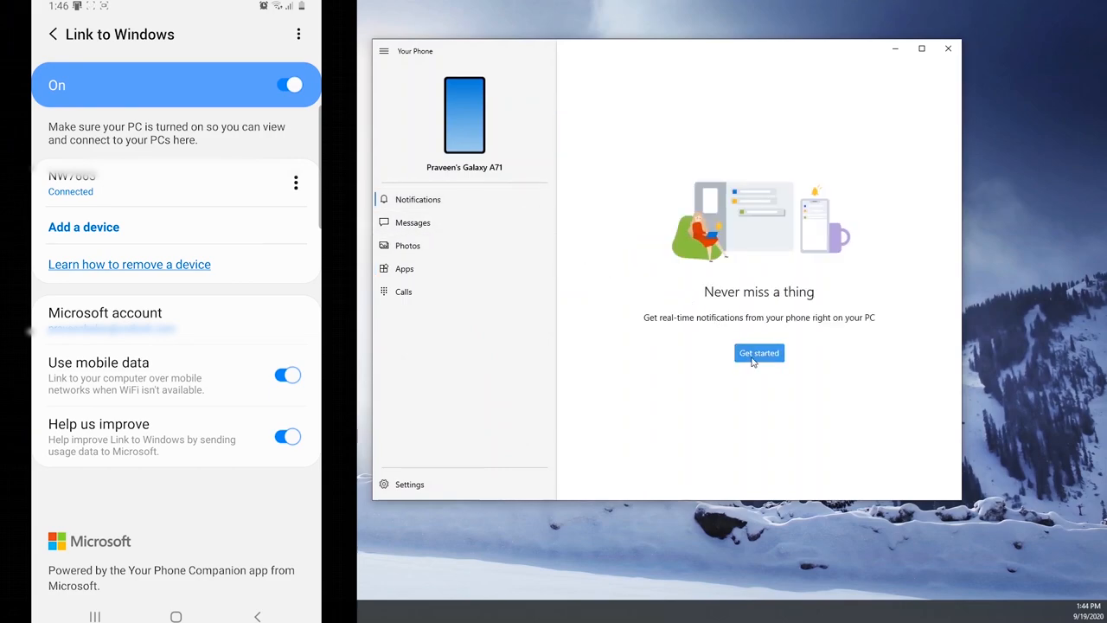
{"action": "left_click", "coordinate": [758, 353]}
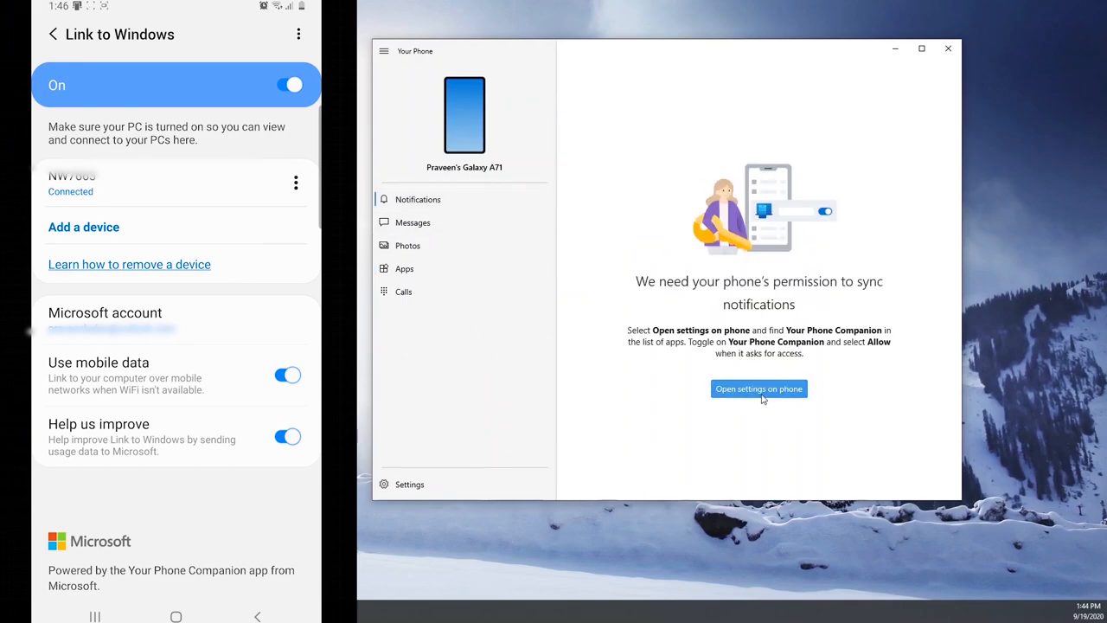
{"action": "mouse_move", "coordinate": [770, 378]}
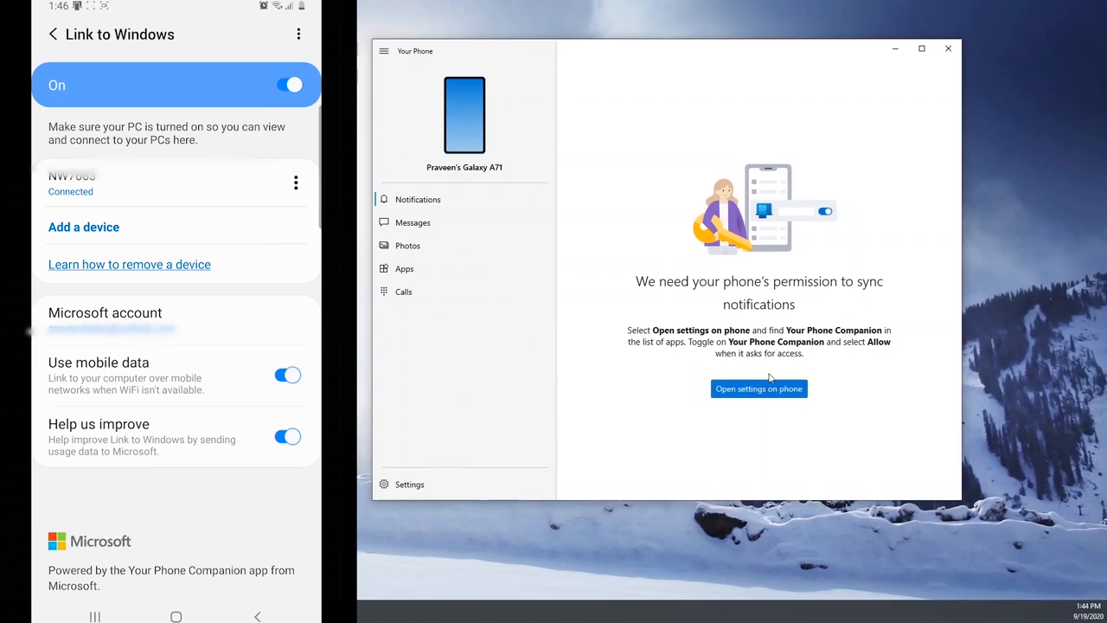
{"action": "mouse_move", "coordinate": [409, 246]}
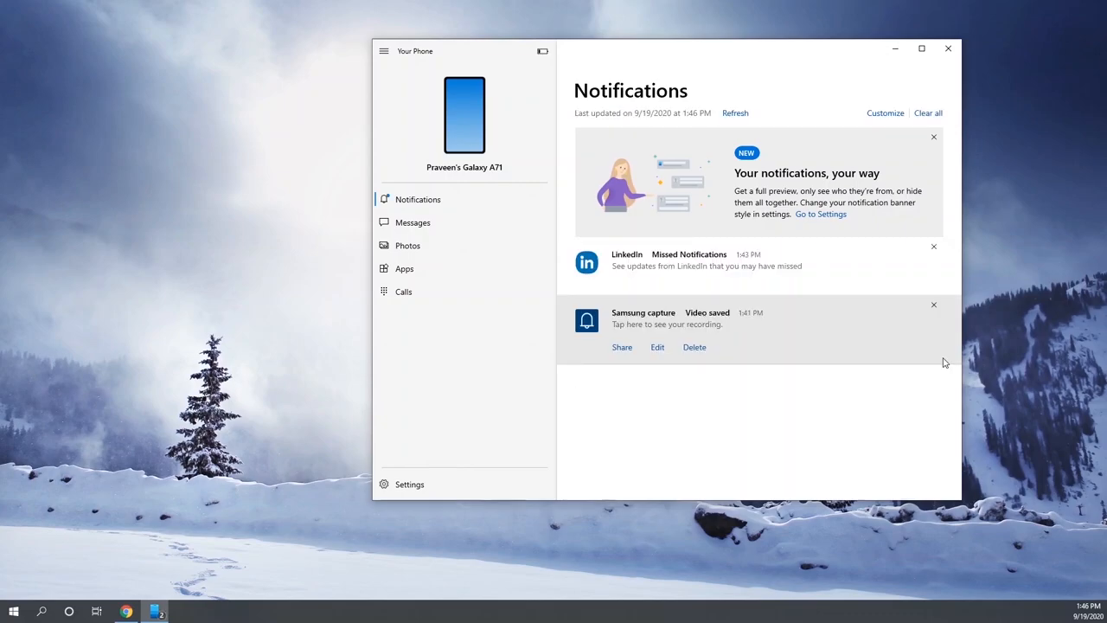
Switch to the Messages section and refresh the synced text message list.
{"action": "left_click", "coordinate": [412, 221]}
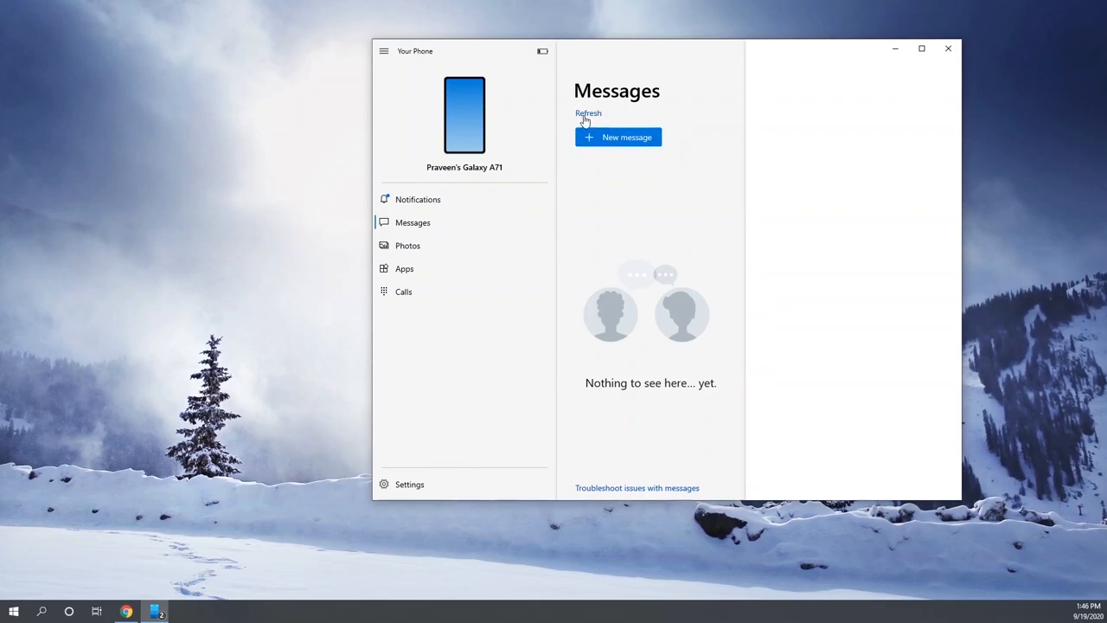
{"action": "left_click", "coordinate": [588, 113]}
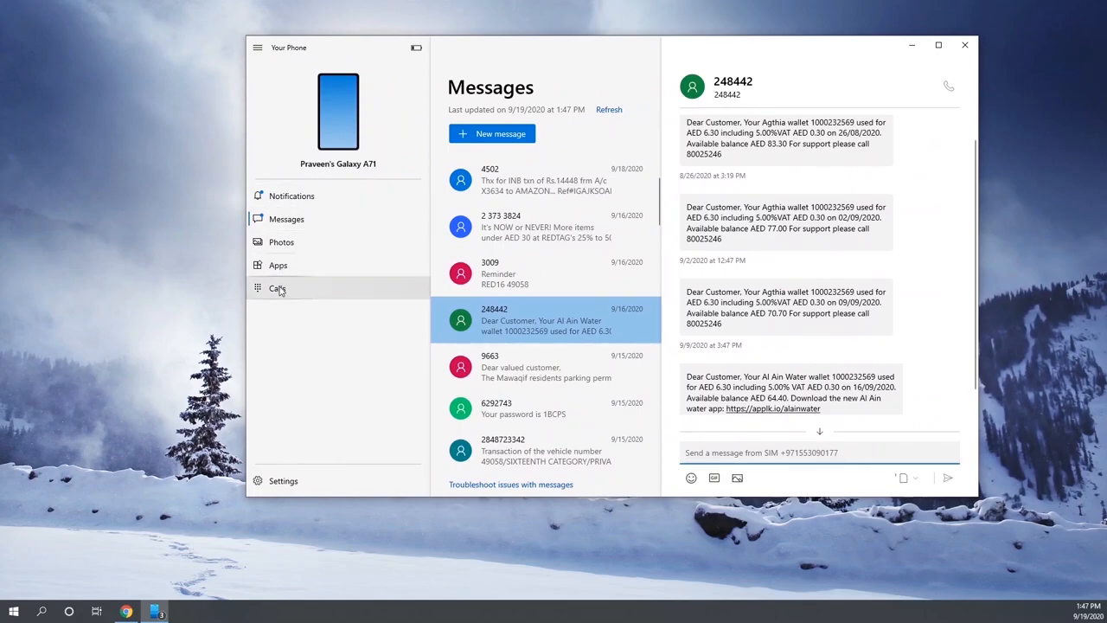
Scroll through the phone's installed apps list and request to mirror the phone screen.
{"action": "left_click", "coordinate": [277, 265]}
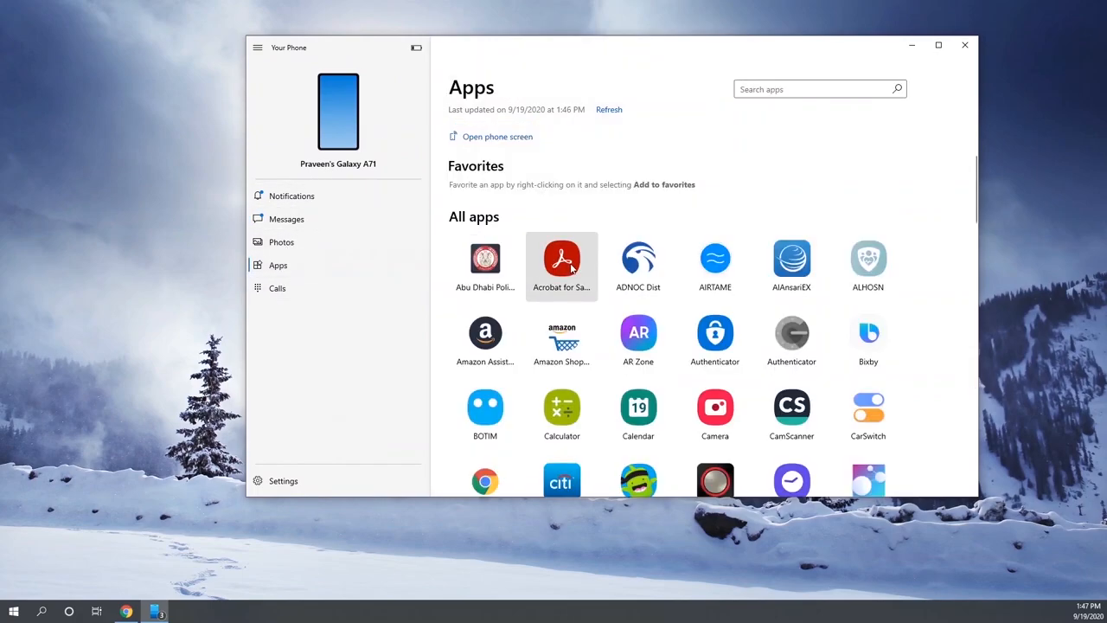
{"action": "scroll", "scroll_direction": "down", "scroll_amount": 3}
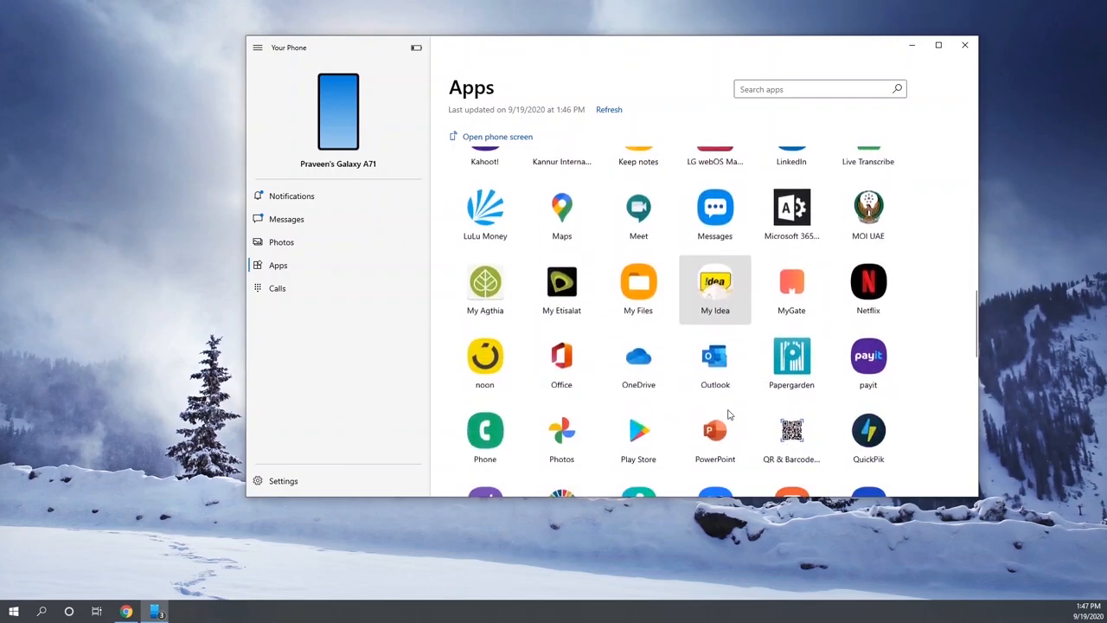
{"action": "scroll", "scroll_direction": "down", "scroll_amount": 3}
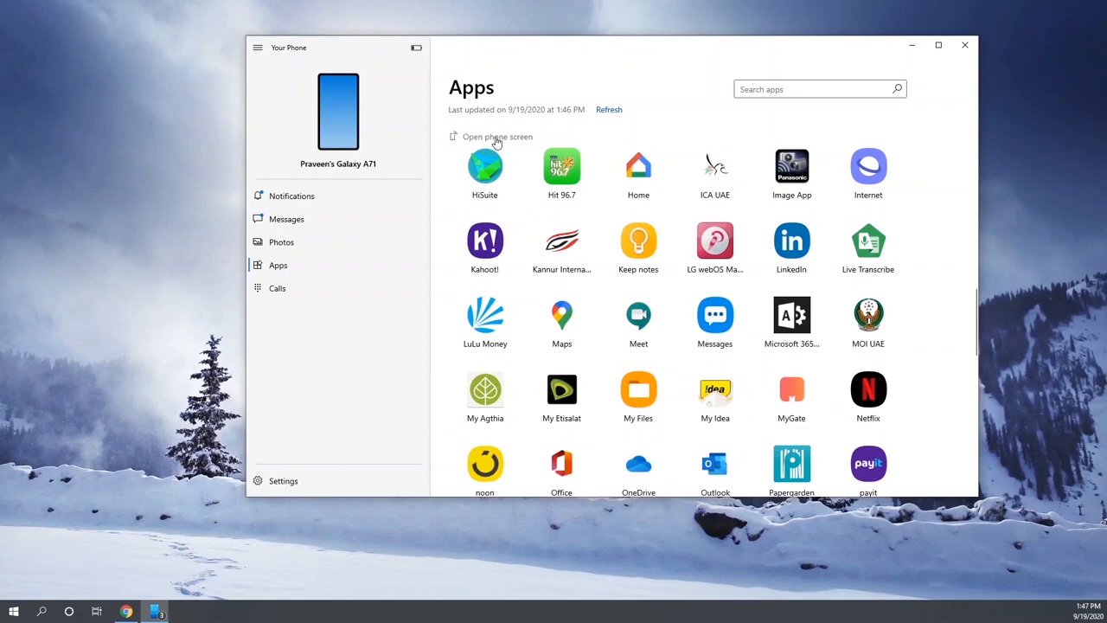
{"action": "left_click", "coordinate": [496, 137]}
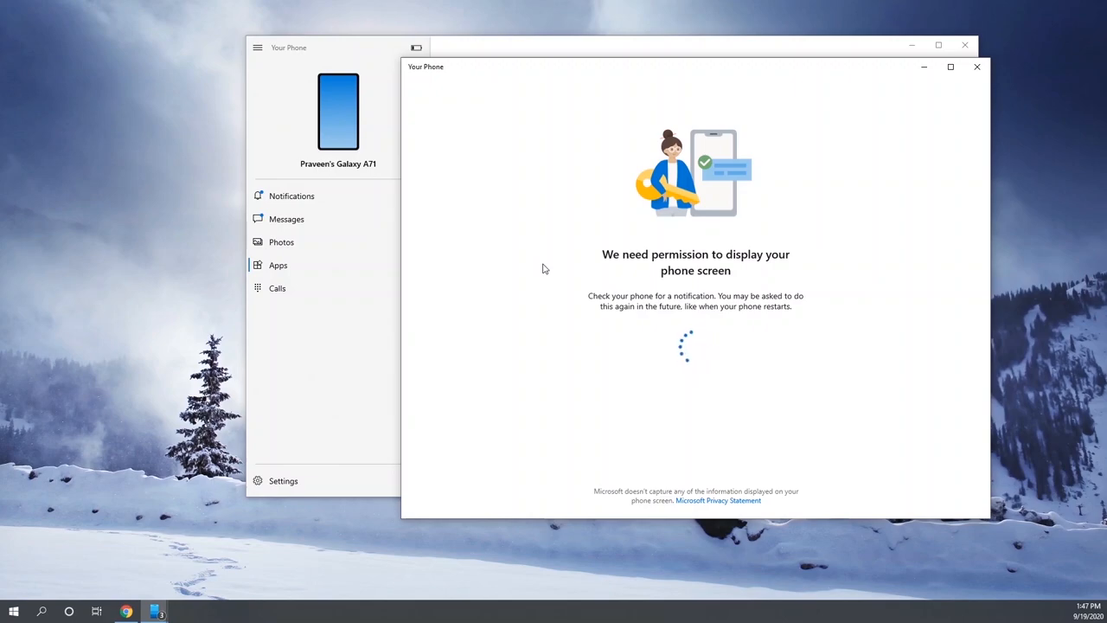
{"action": "mouse_move", "coordinate": [647, 607]}
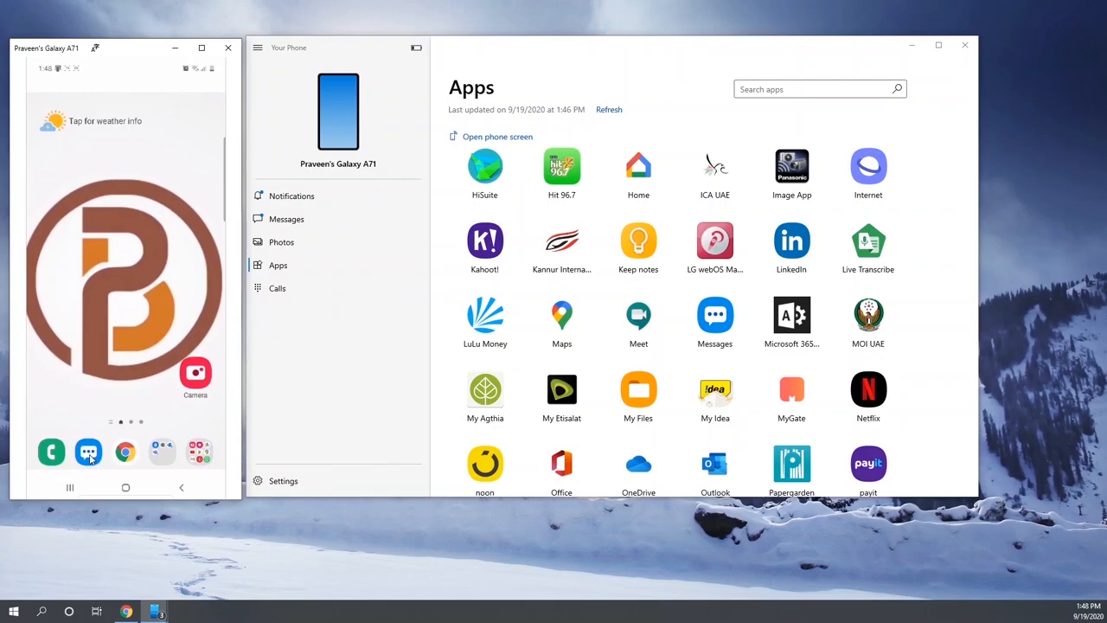
Open the messages app on the mirrored phone, then go to the Calls section in Your Phone.
{"action": "left_click", "coordinate": [88, 452]}
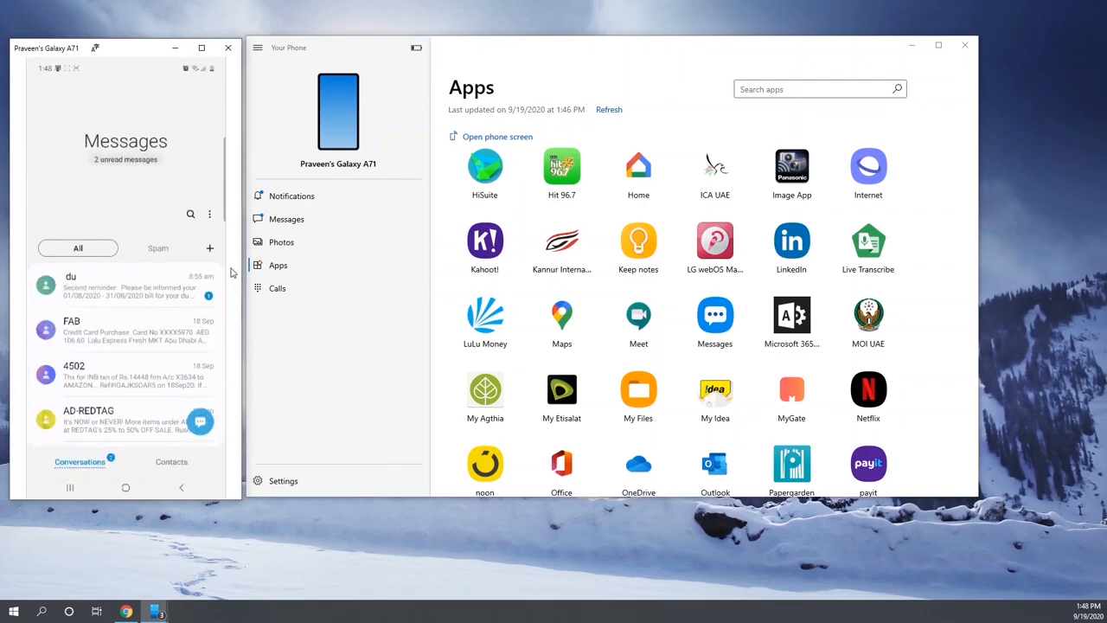
{"action": "left_click", "coordinate": [288, 218]}
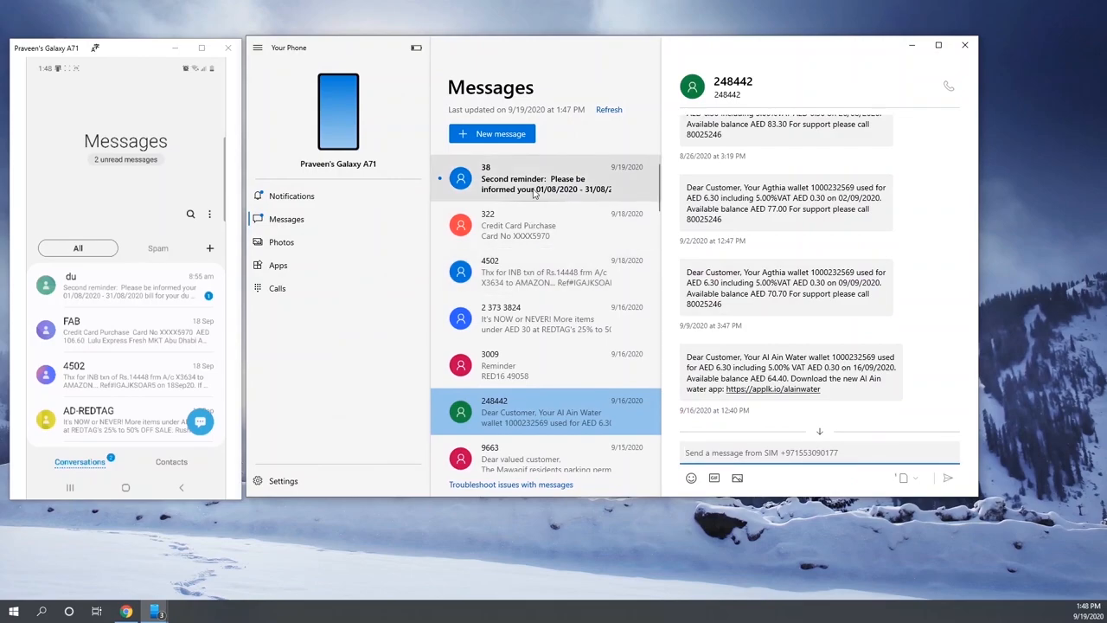
{"action": "left_click", "coordinate": [277, 288]}
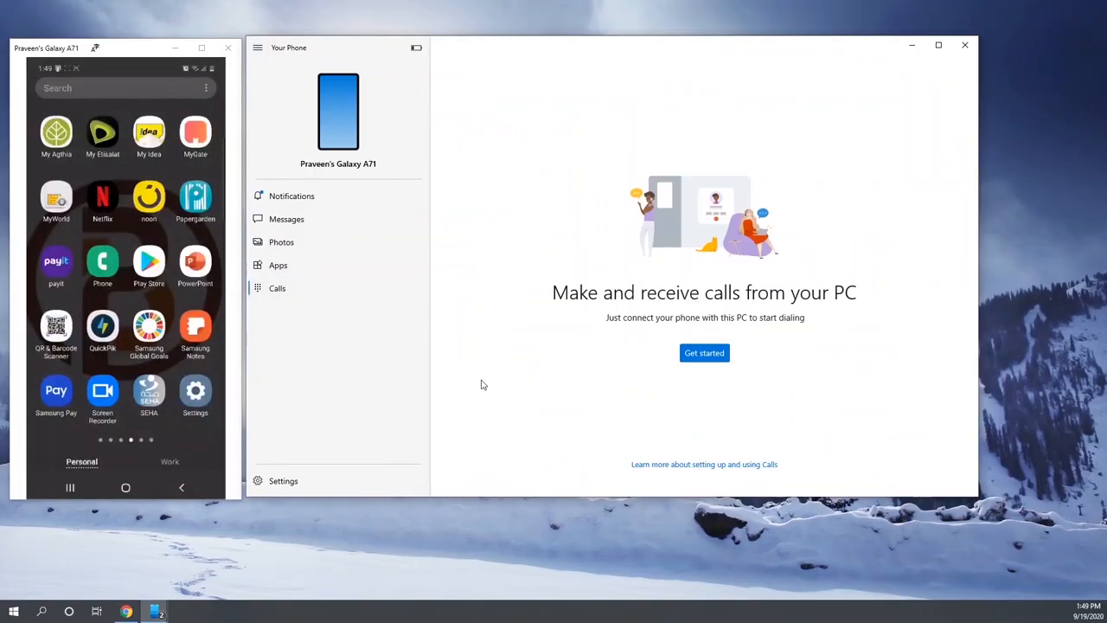
Start pairing the Galaxy A71 for calls, making the phone visible and accepting its pairing request.
{"action": "left_click", "coordinate": [704, 353]}
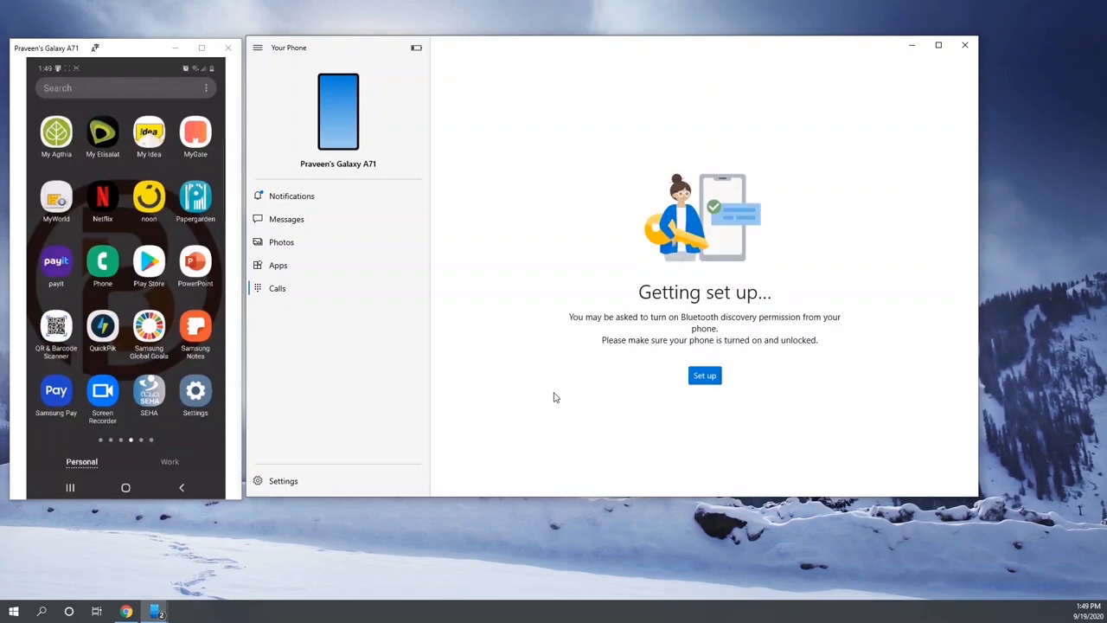
{"action": "left_click", "coordinate": [704, 375]}
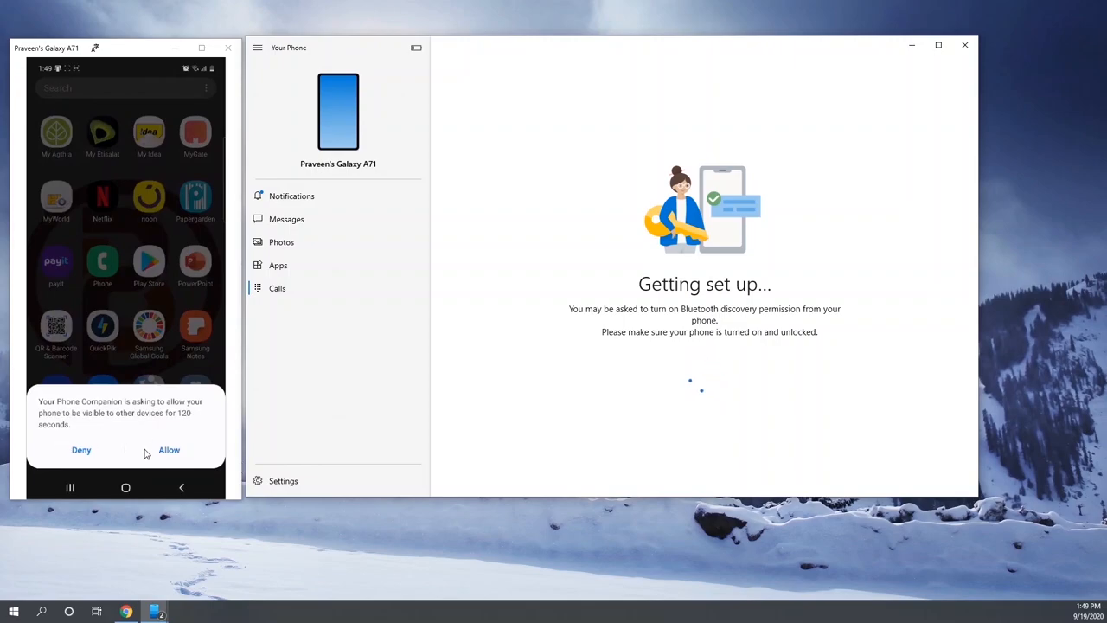
{"action": "left_click", "coordinate": [170, 450]}
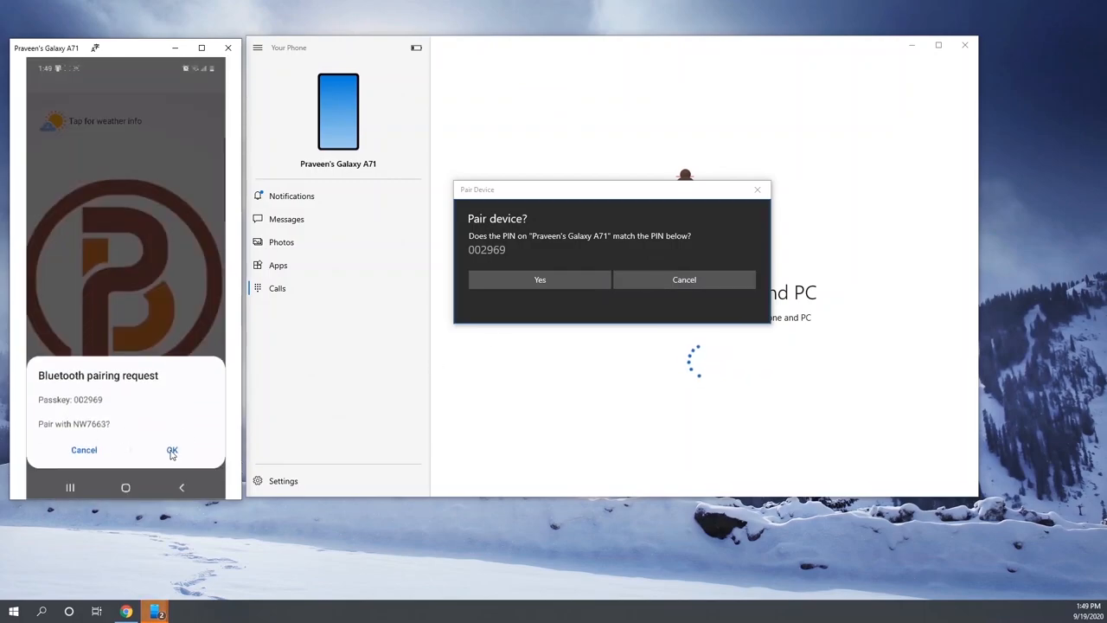
{"action": "left_click", "coordinate": [173, 450]}
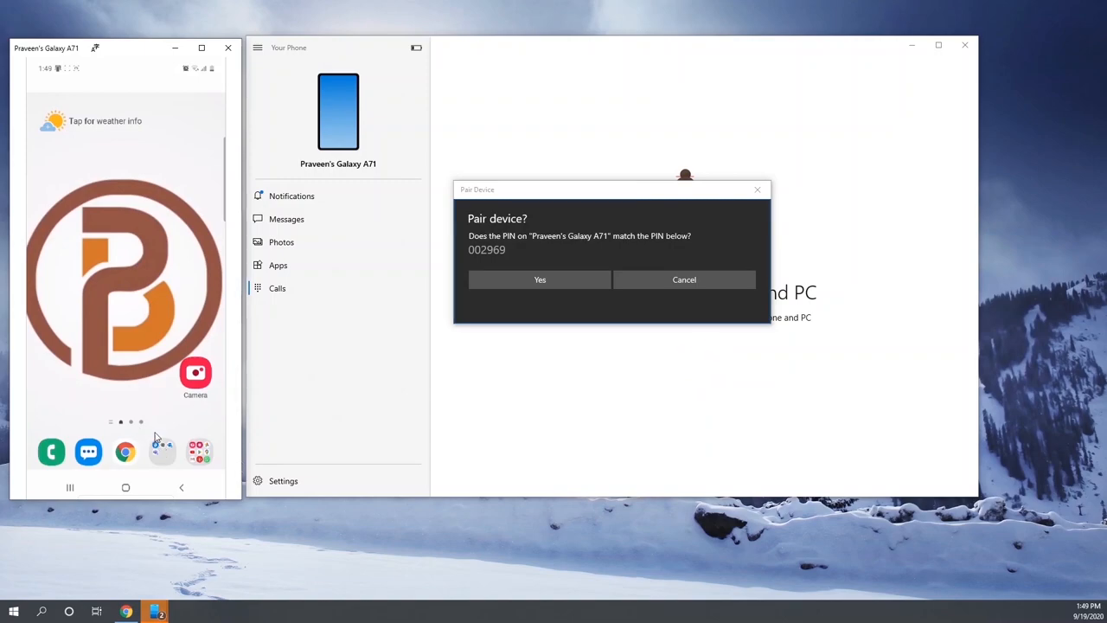
Confirm the pairing PIN, dismiss the success message and send the call log permission request to the phone.
{"action": "left_click", "coordinate": [540, 280]}
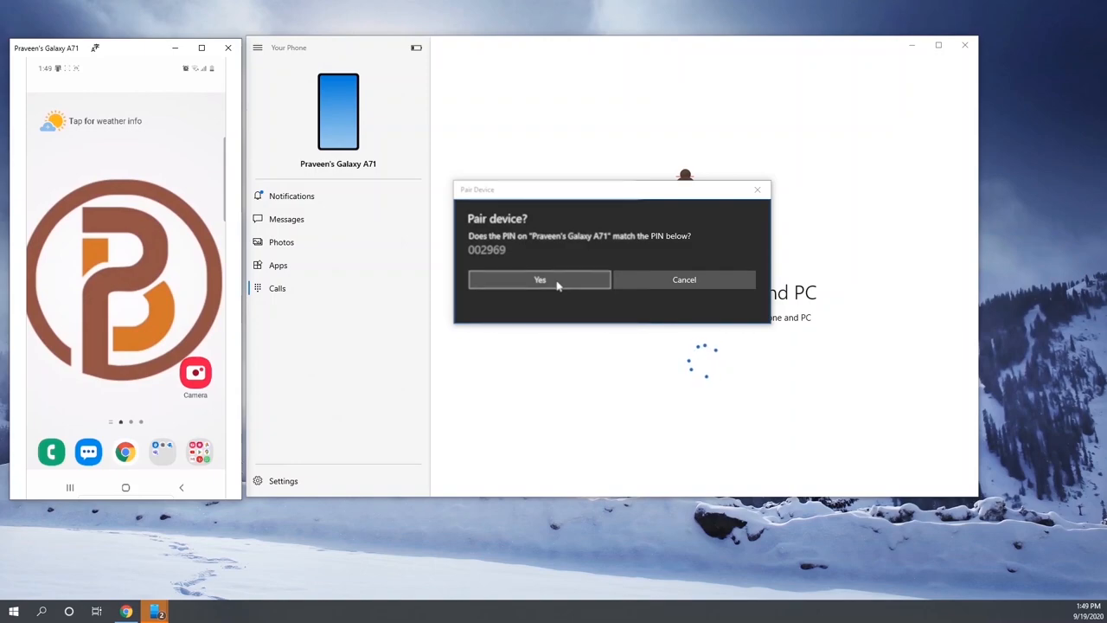
{"action": "left_click", "coordinate": [540, 280]}
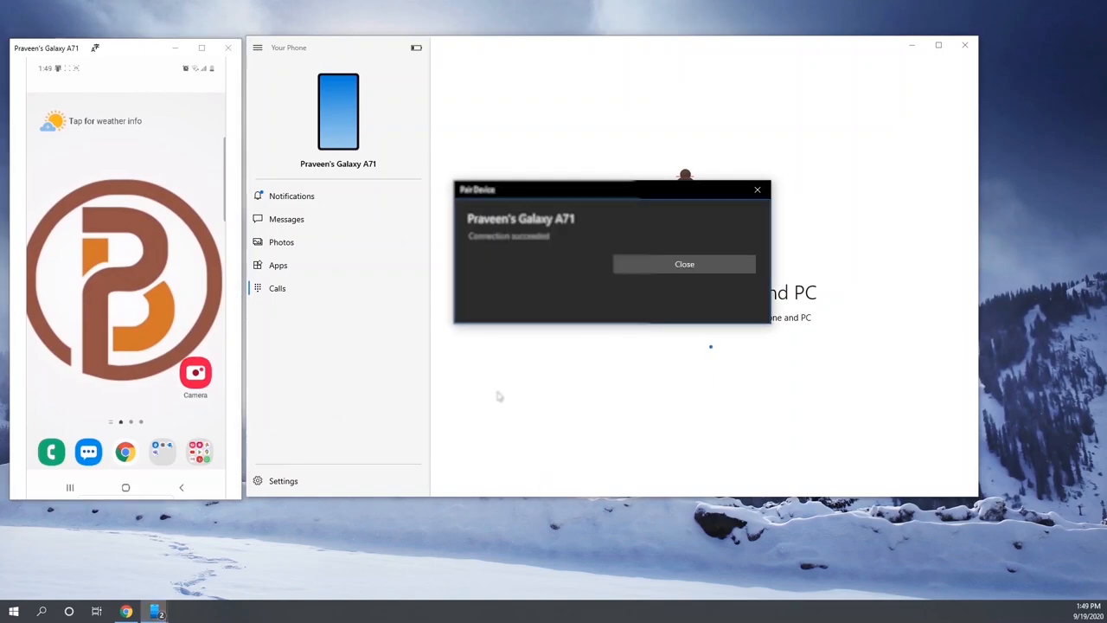
{"action": "left_click", "coordinate": [685, 263]}
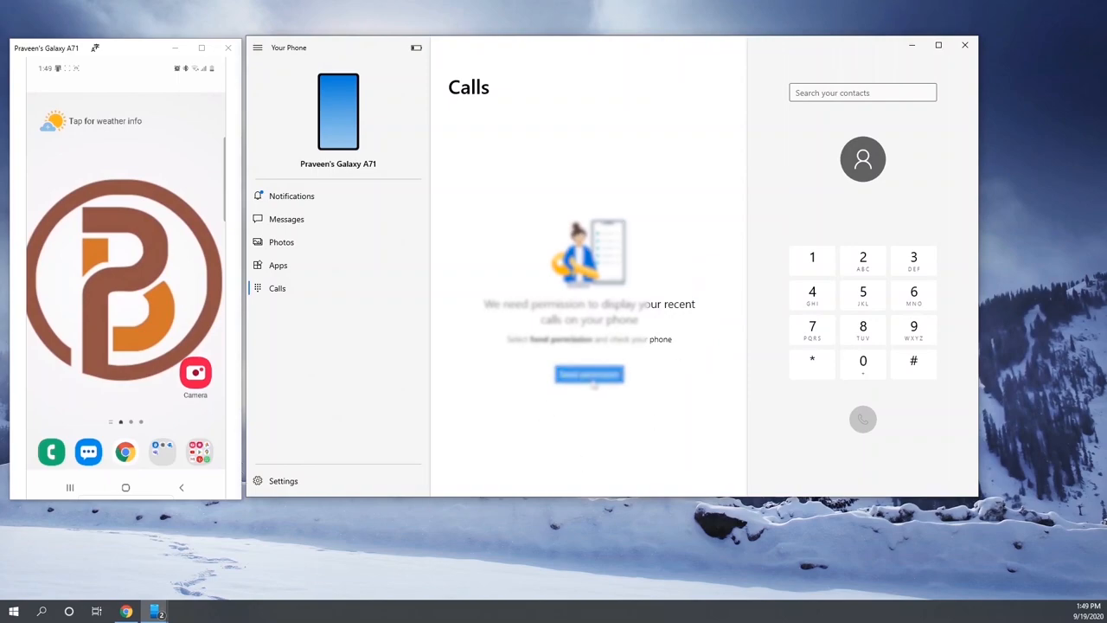
{"action": "left_click", "coordinate": [588, 374]}
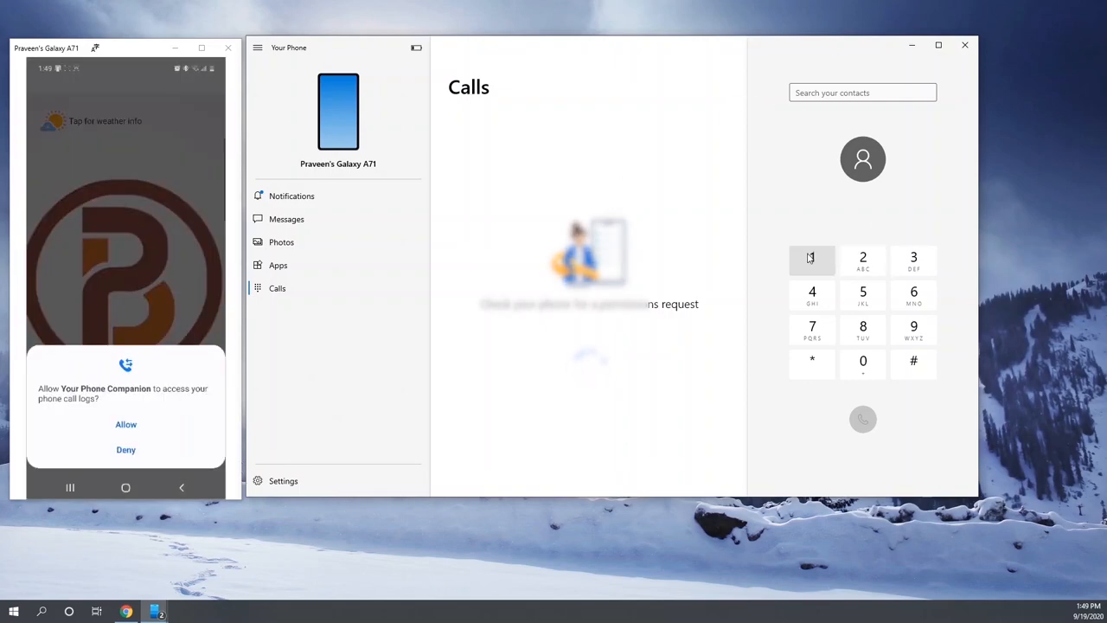
{"action": "left_click", "coordinate": [290, 195]}
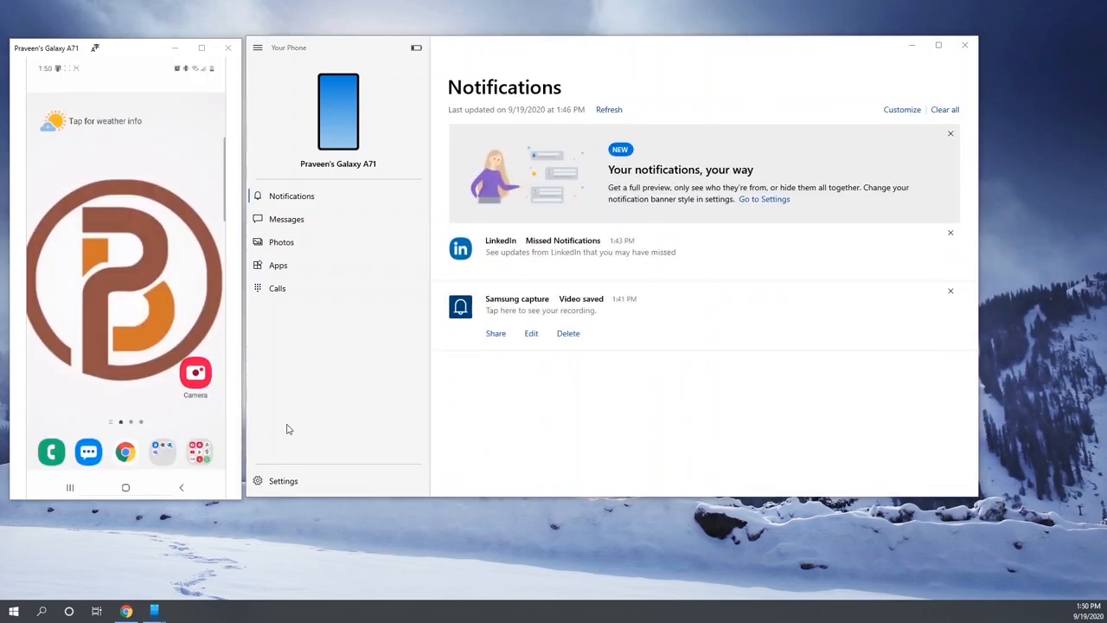
Close the mirrored phone screen window, leaving only the notifications feed.
{"action": "left_click", "coordinate": [948, 291]}
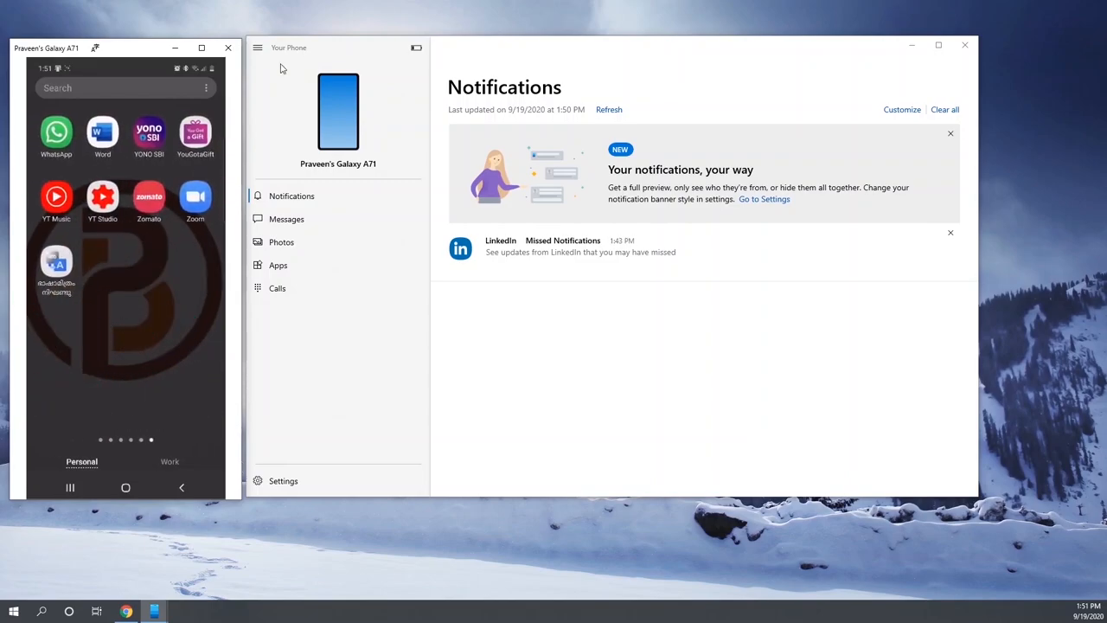
{"action": "mouse_move", "coordinate": [204, 49]}
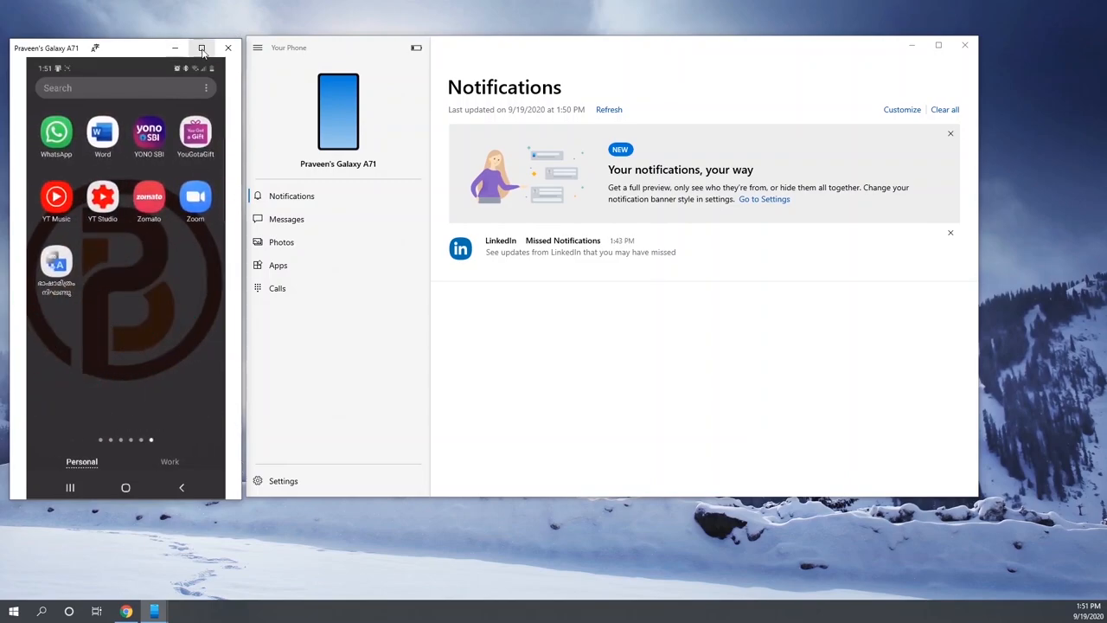
{"action": "left_click", "coordinate": [228, 49]}
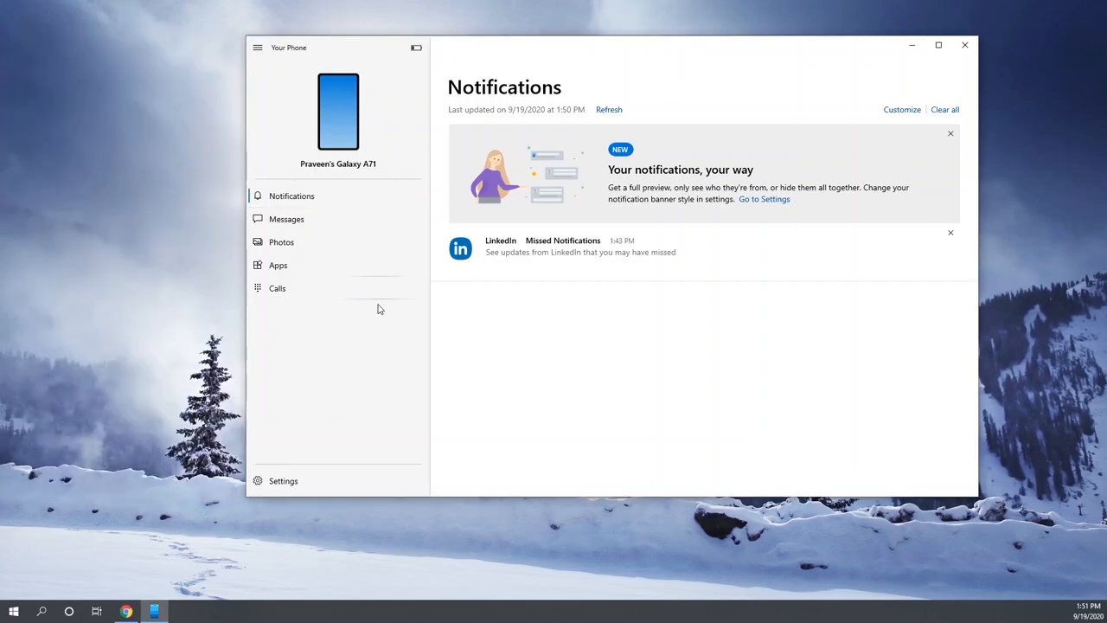
{"action": "mouse_move", "coordinate": [166, 568]}
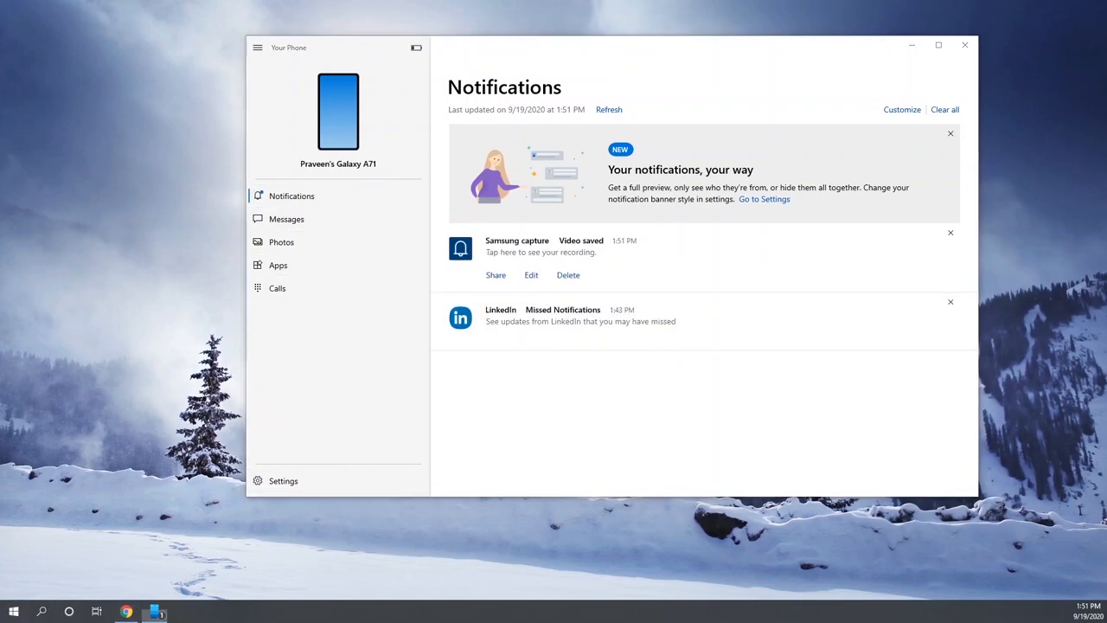
Launch Windows Settings from Start and show the Phone page listing the linked Galaxy A71.
{"action": "left_click", "coordinate": [11, 609]}
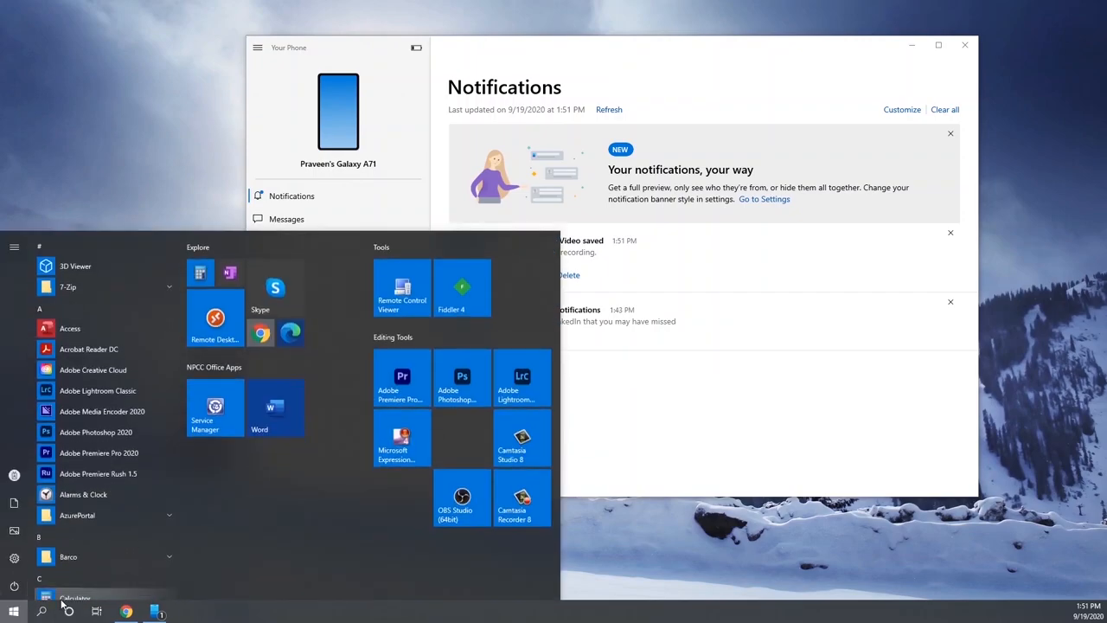
{"action": "type", "text": "dr"}
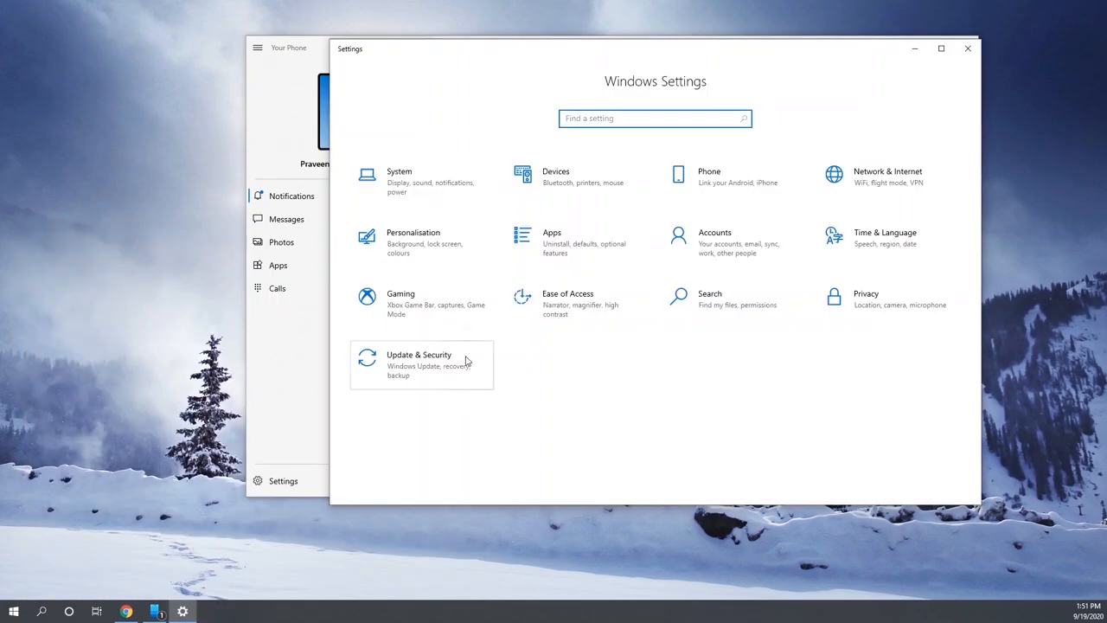
{"action": "left_click", "coordinate": [709, 176]}
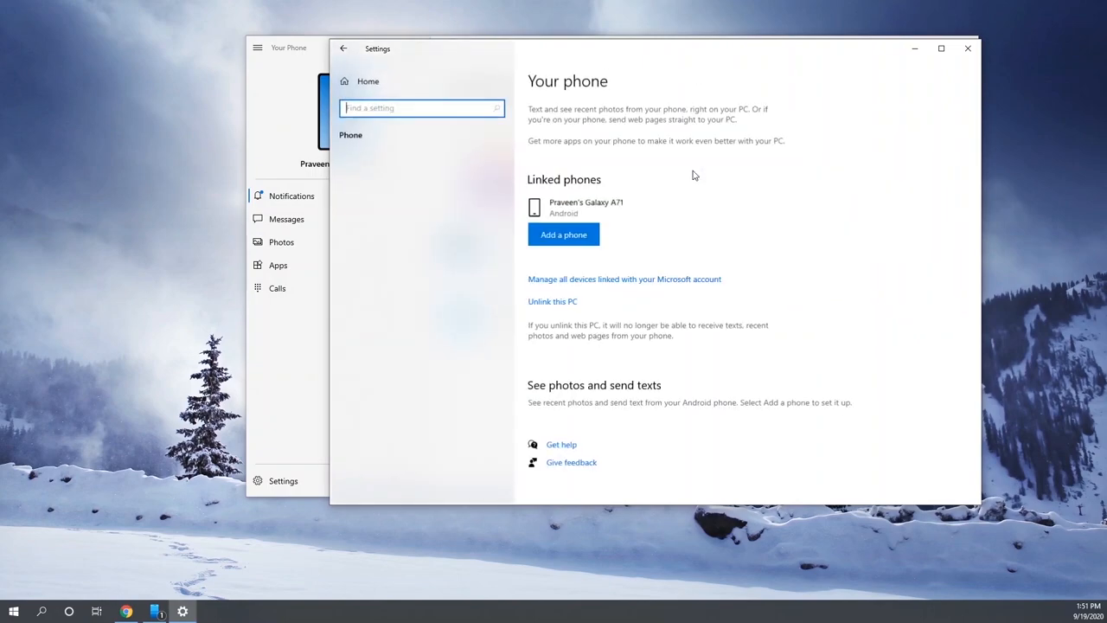
{"action": "scroll", "scroll_direction": "down", "scroll_amount": 3}
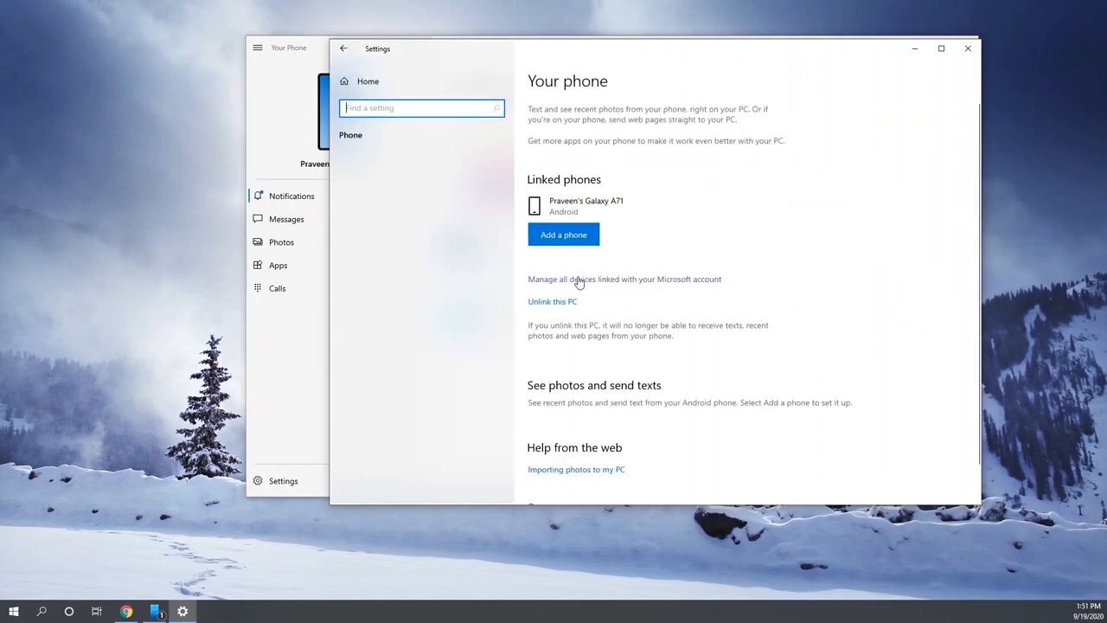
Open the Microsoft account devices page in Edge and show the Galaxy A71's details with Manage expanded.
{"action": "left_click", "coordinate": [581, 278]}
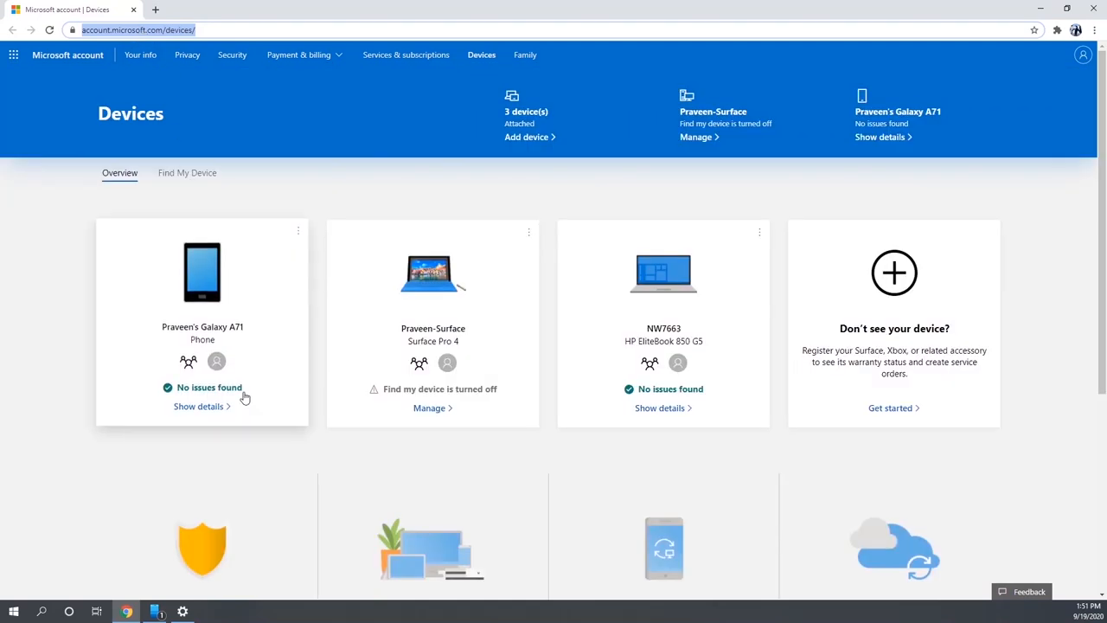
{"action": "mouse_move", "coordinate": [265, 412]}
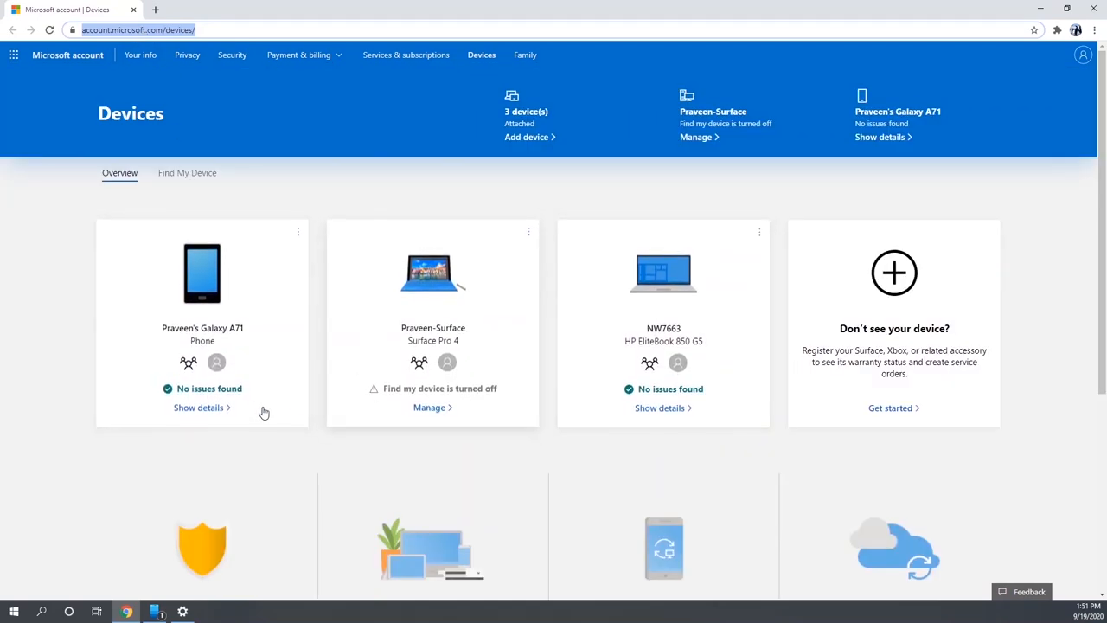
{"action": "left_click", "coordinate": [197, 408]}
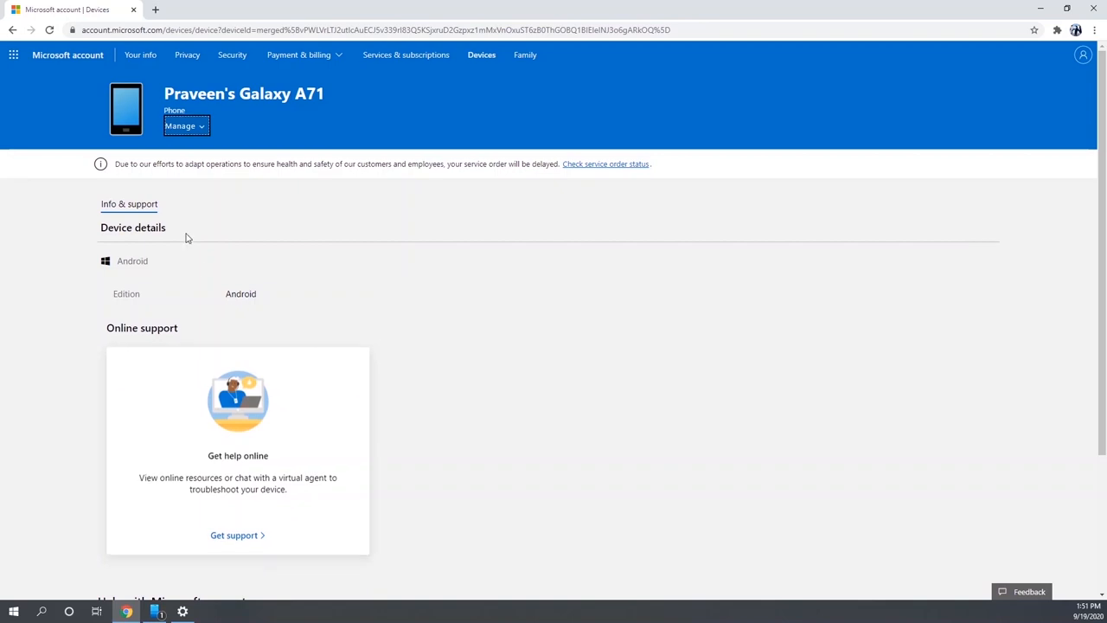
{"action": "left_click", "coordinate": [185, 125]}
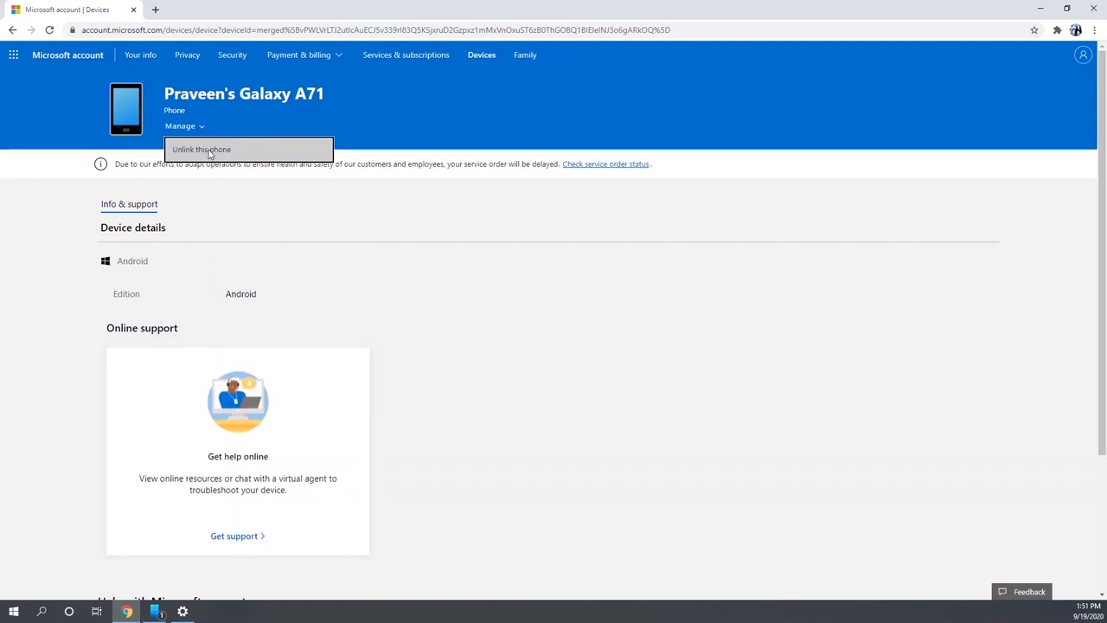
{"action": "mouse_move", "coordinate": [746, 457]}
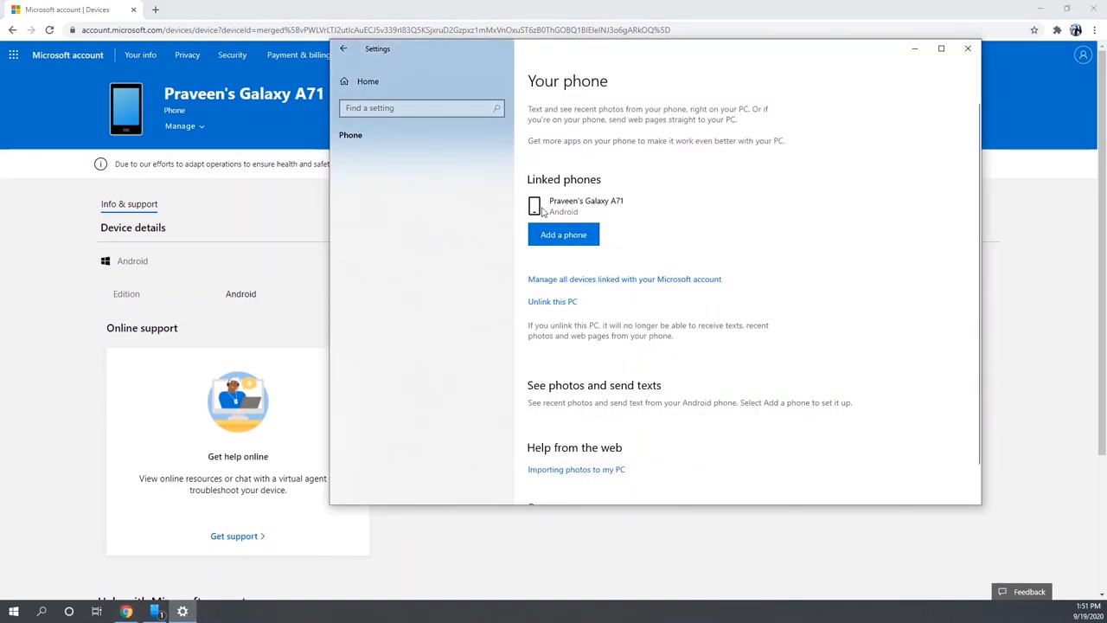
{"action": "mouse_move", "coordinate": [561, 308]}
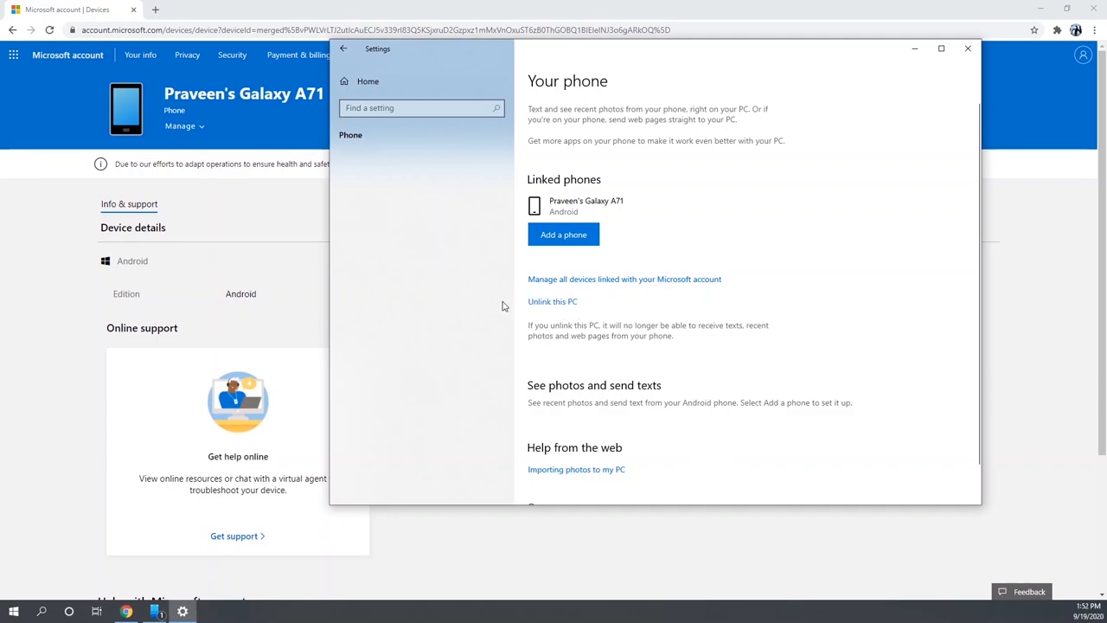
{"action": "mouse_move", "coordinate": [661, 197]}
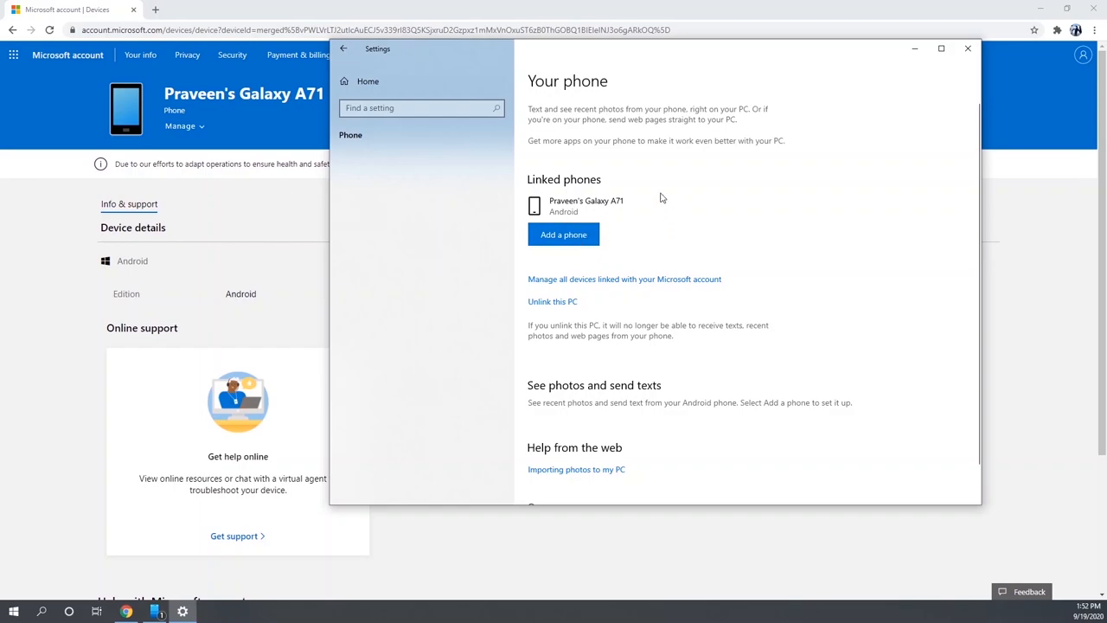
{"action": "left_click", "coordinate": [964, 49]}
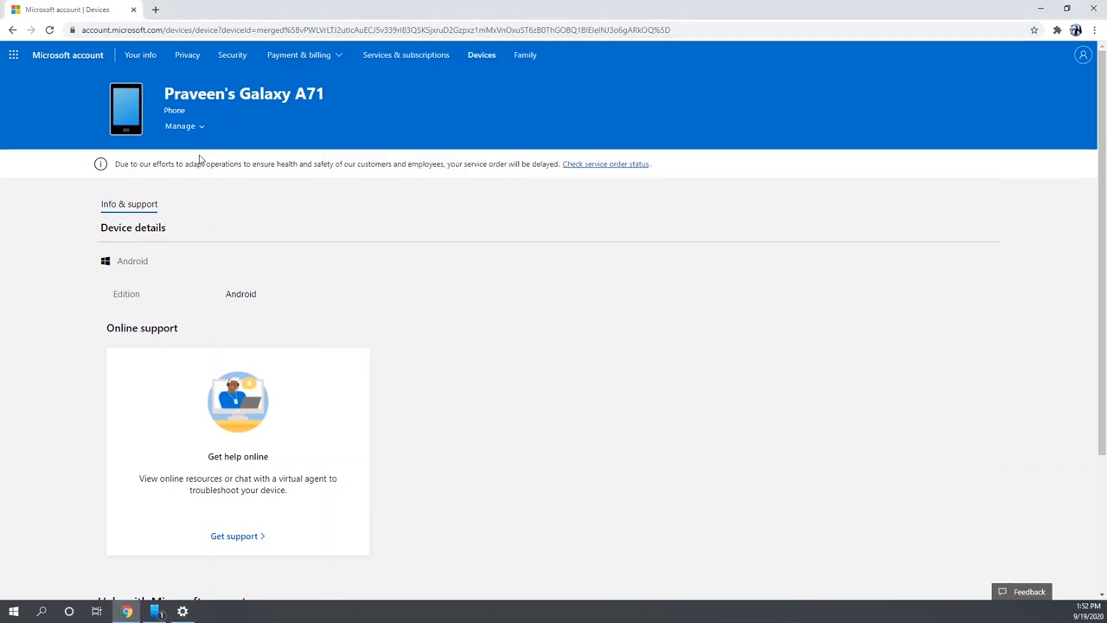
{"action": "mouse_move", "coordinate": [70, 66]}
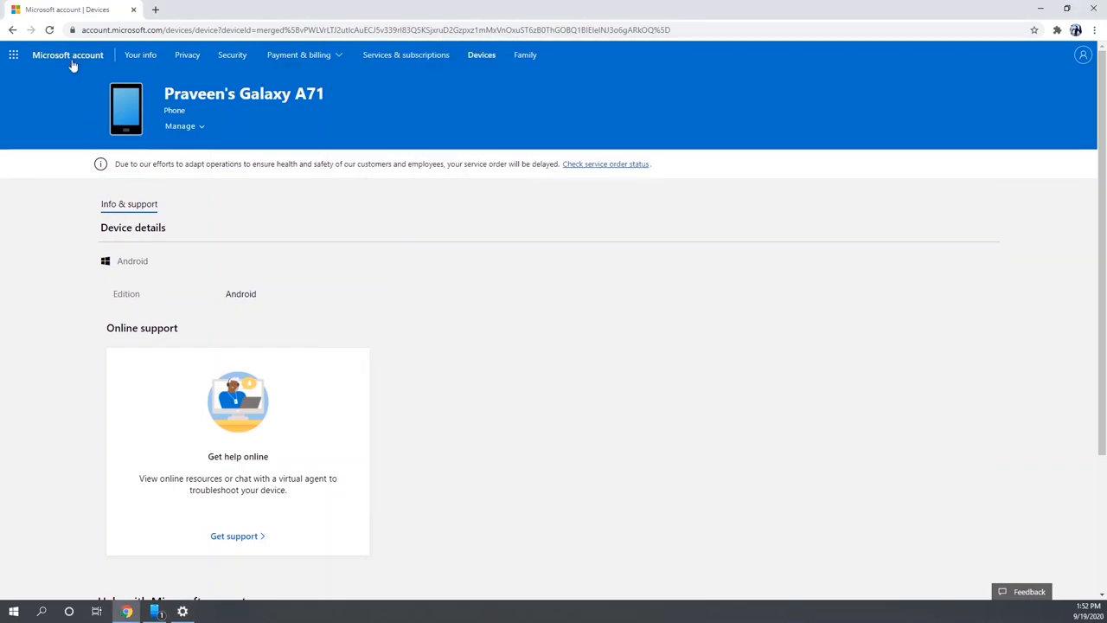